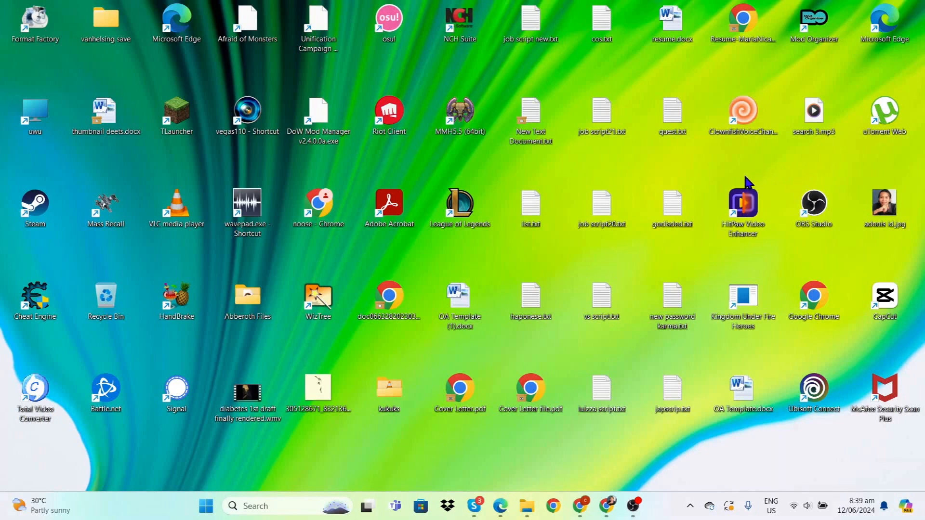
mouse_move(734, 188)
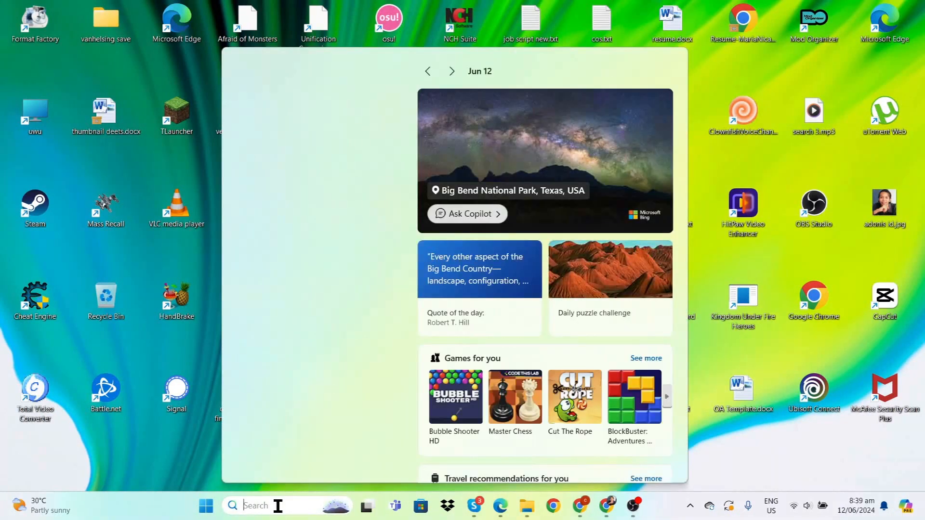
Confirm hardware-accelerated GPU scheduling is On in Display > Graphics default settings.
left_click(630, 505)
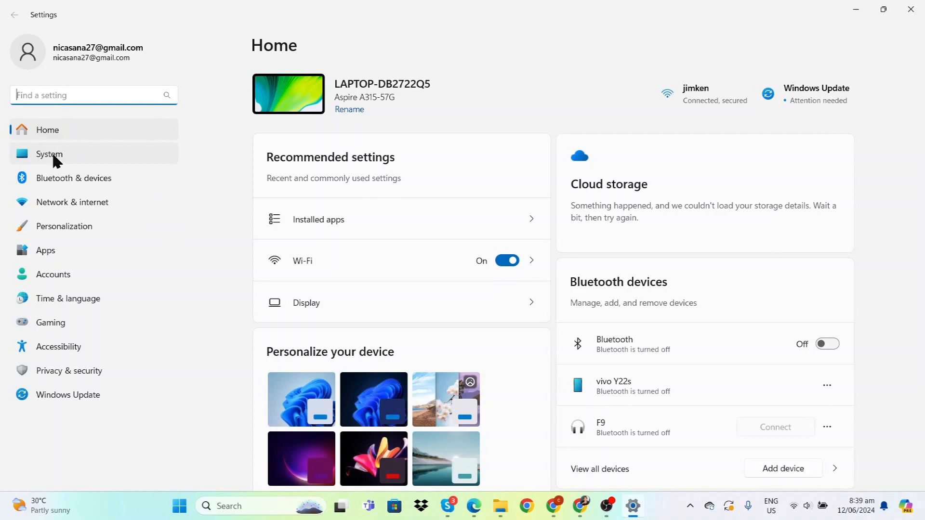
left_click(307, 303)
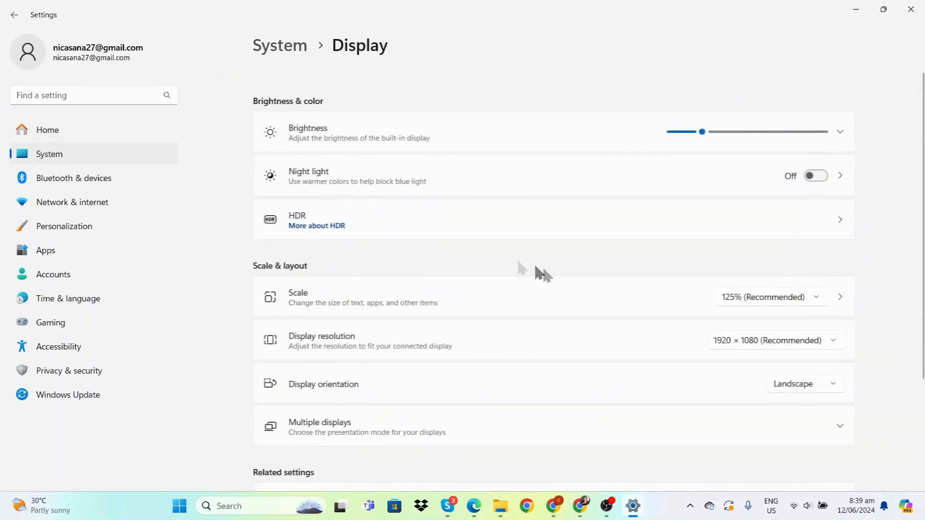
scroll("down", 3)
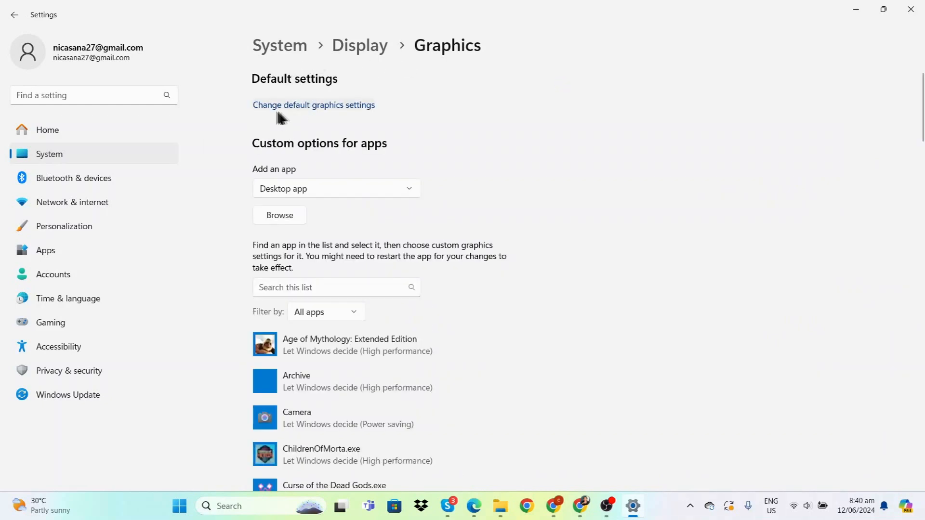
left_click(313, 104)
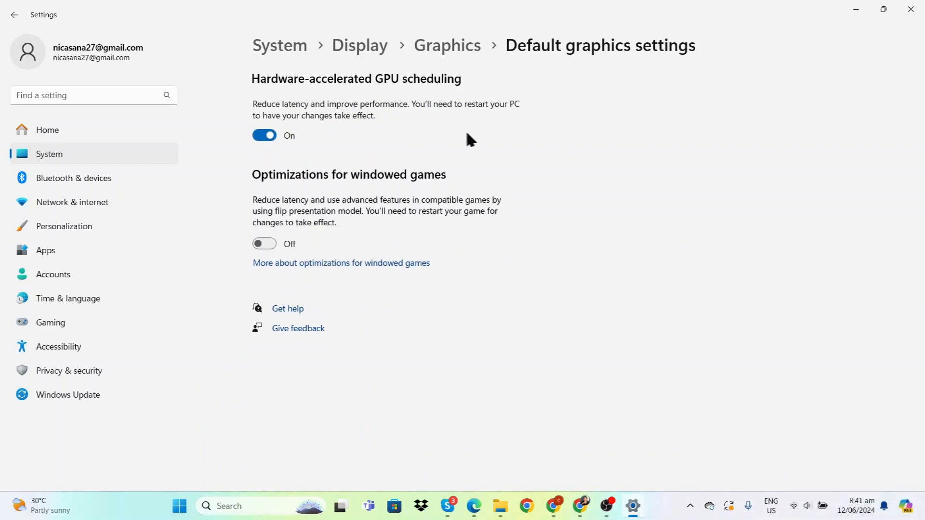
mouse_move(295, 127)
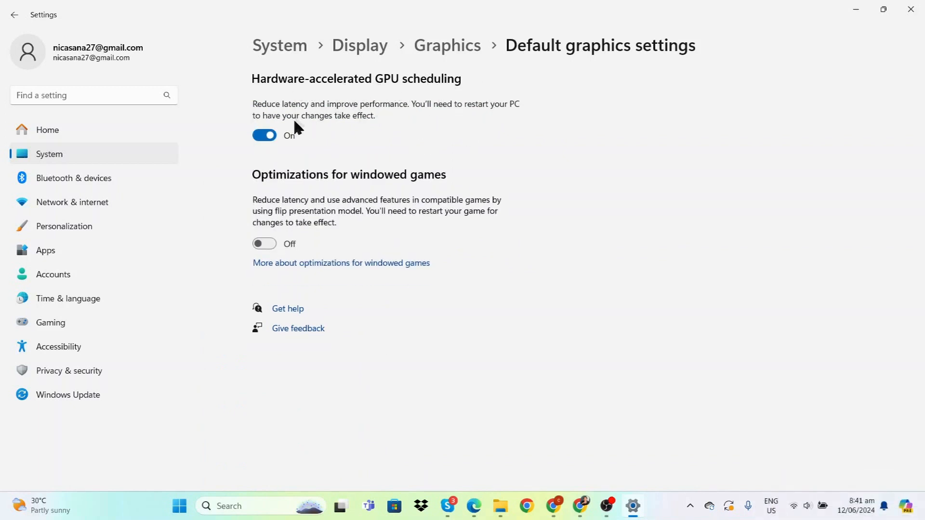
mouse_move(295, 281)
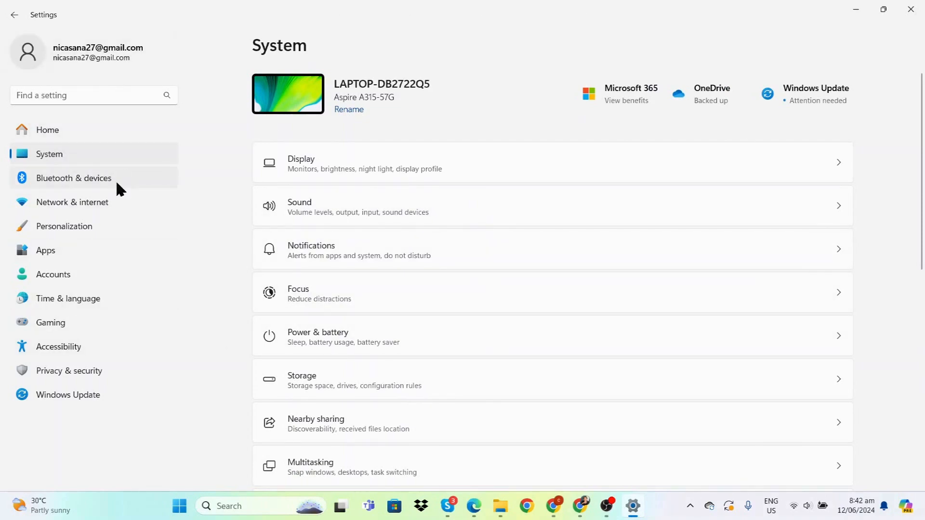
Turn off Enhance pointer precision in the mouse Pointer Options and apply it.
left_click(74, 177)
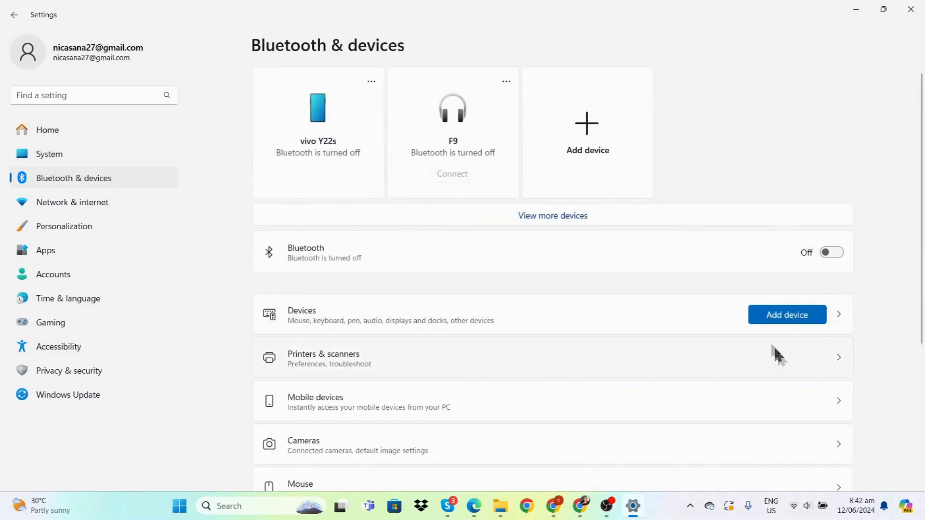
scroll("down", 3)
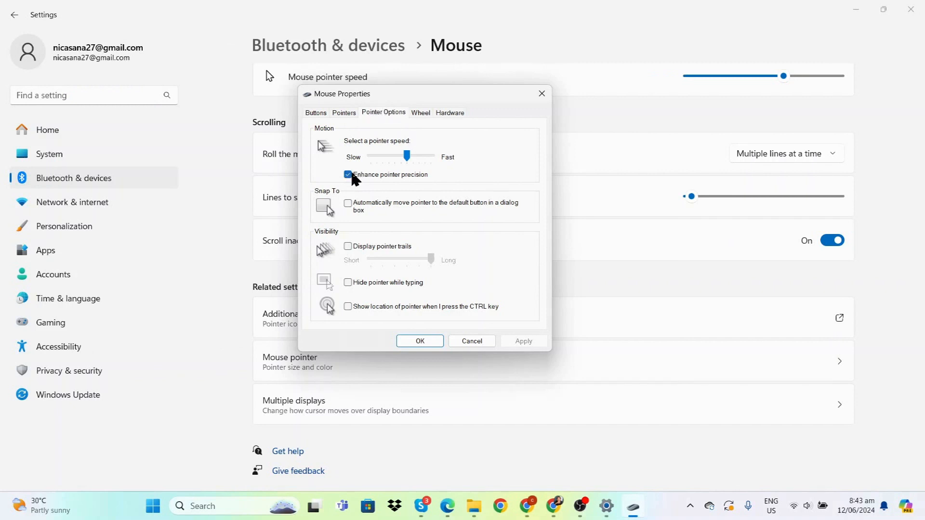
left_click(348, 174)
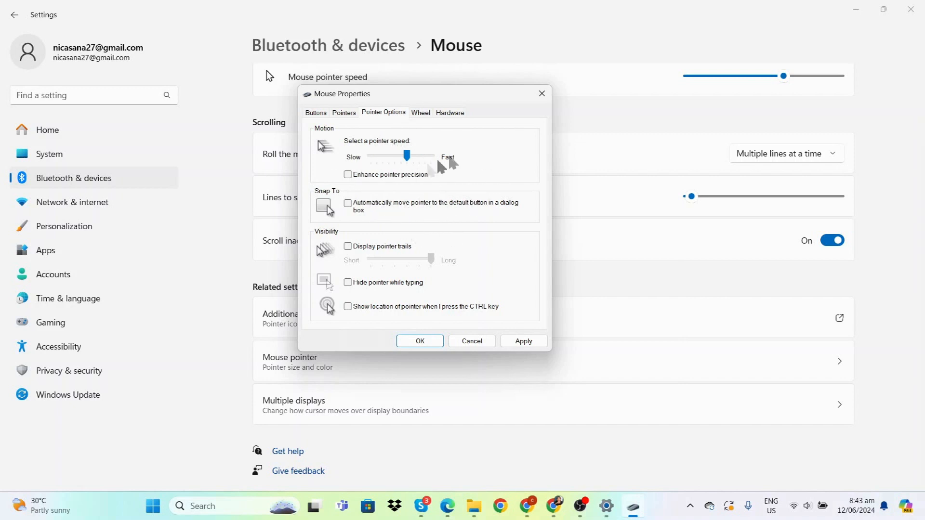
left_click(522, 341)
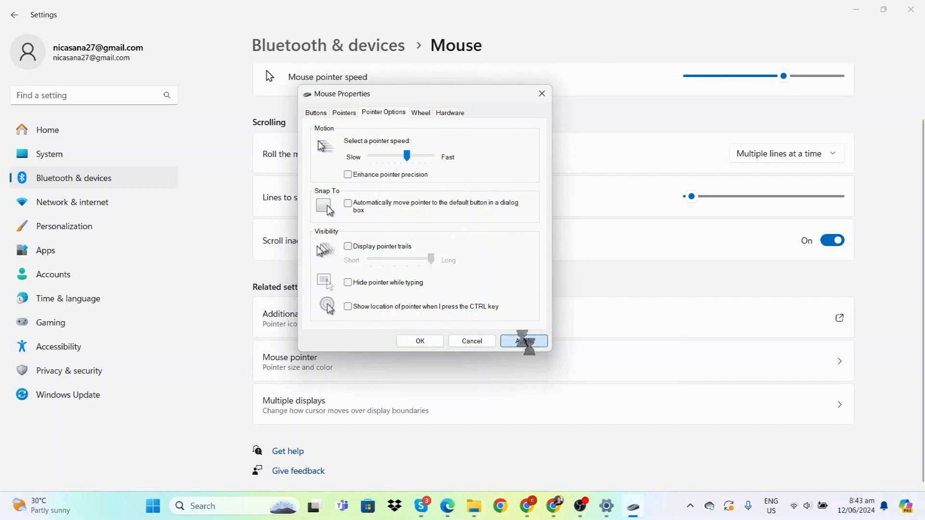
left_click(522, 341)
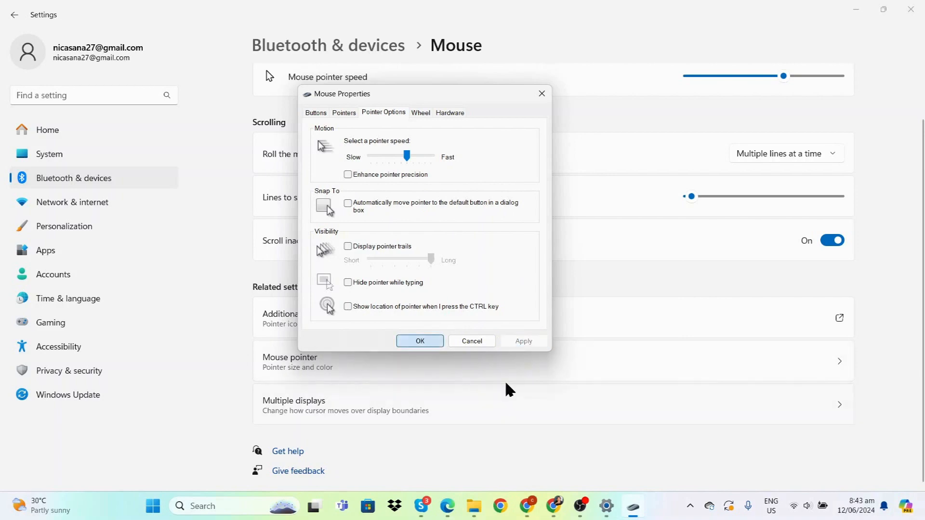
left_click(419, 341)
type("systempropertiesadvanced")
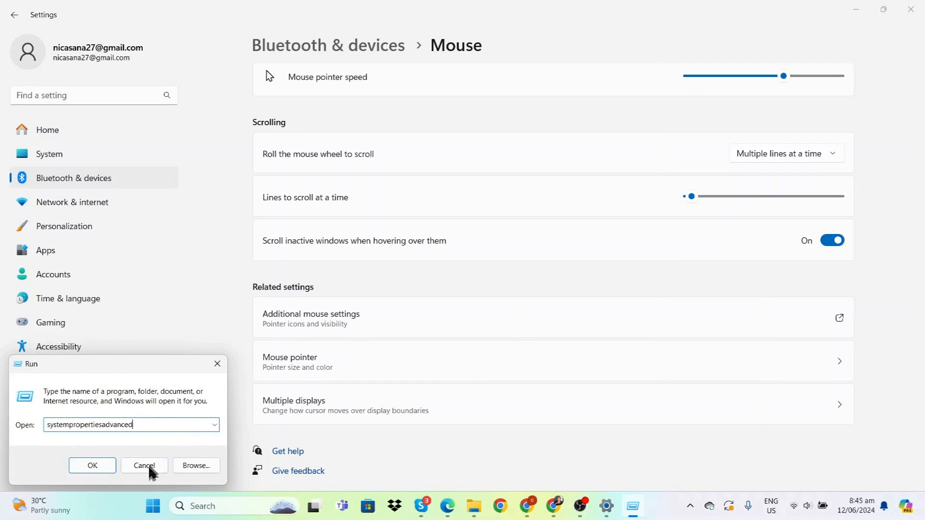
Choose Adjust for best performance in the advanced system Performance Options.
left_click(93, 465)
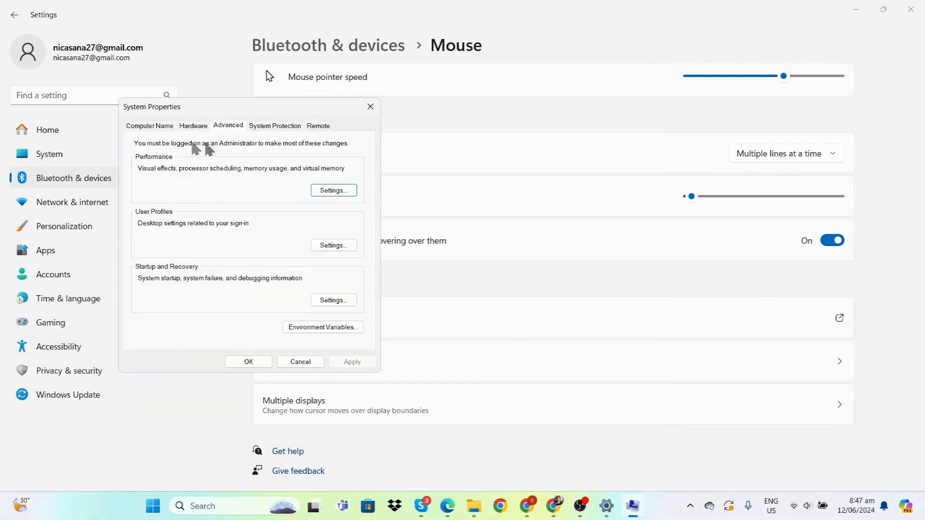
left_click(332, 189)
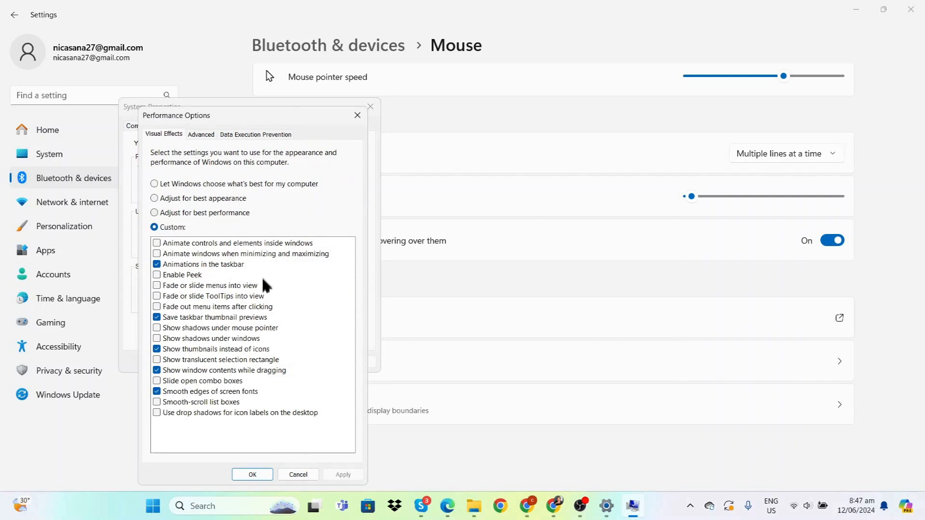
mouse_move(242, 405)
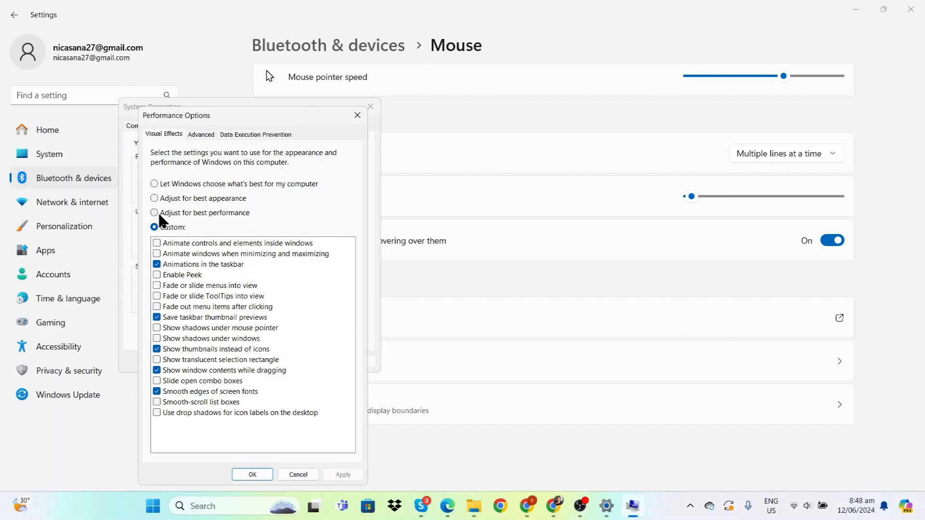
left_click(154, 212)
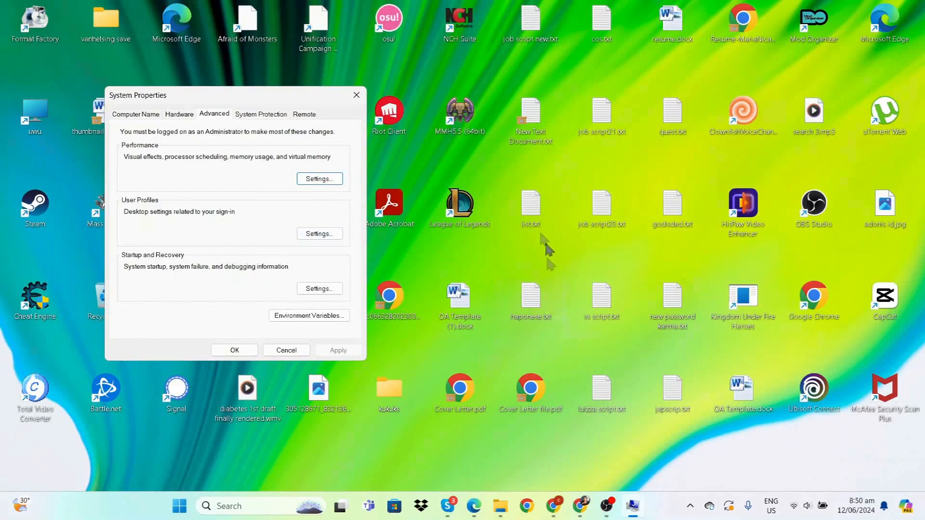
Check Installed Physical Memory (12.0 GB) in System Information's System Summary.
left_click(236, 505)
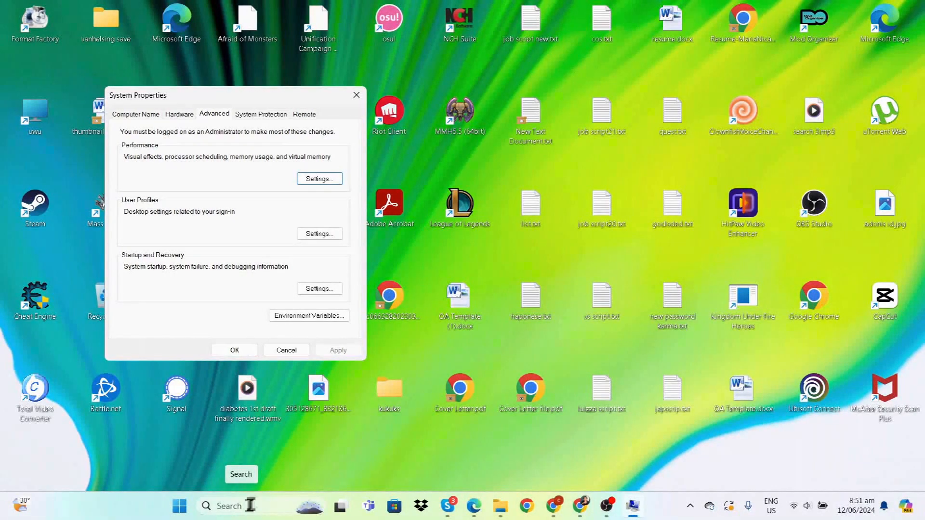
type("system information")
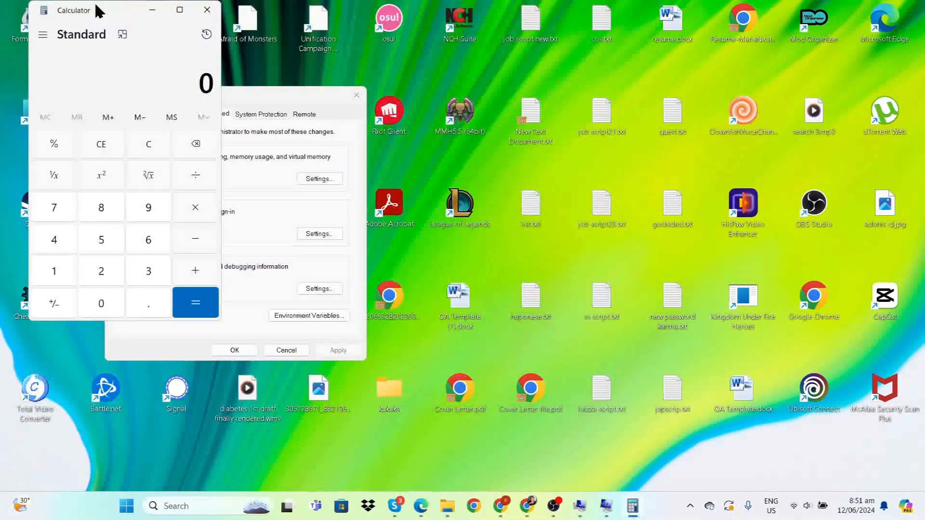
left_click_drag(74, 10, 614, 102)
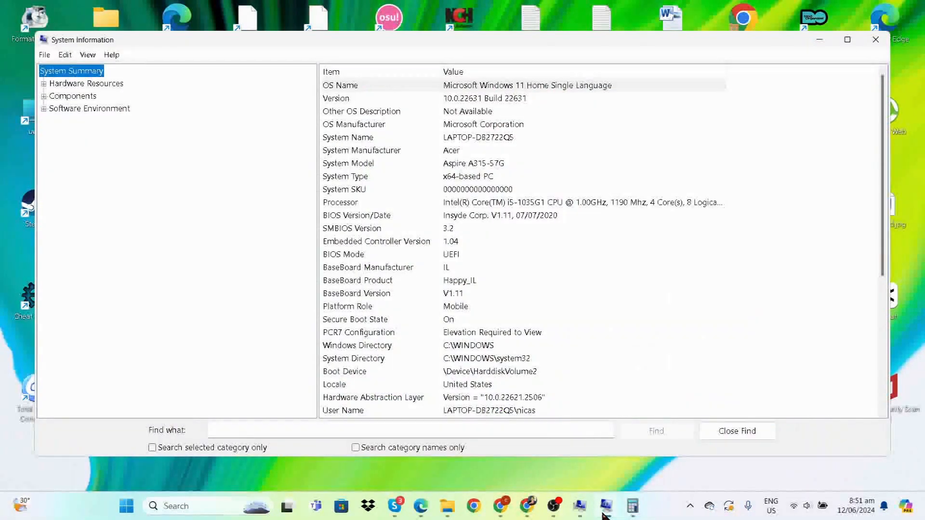
left_click(632, 506)
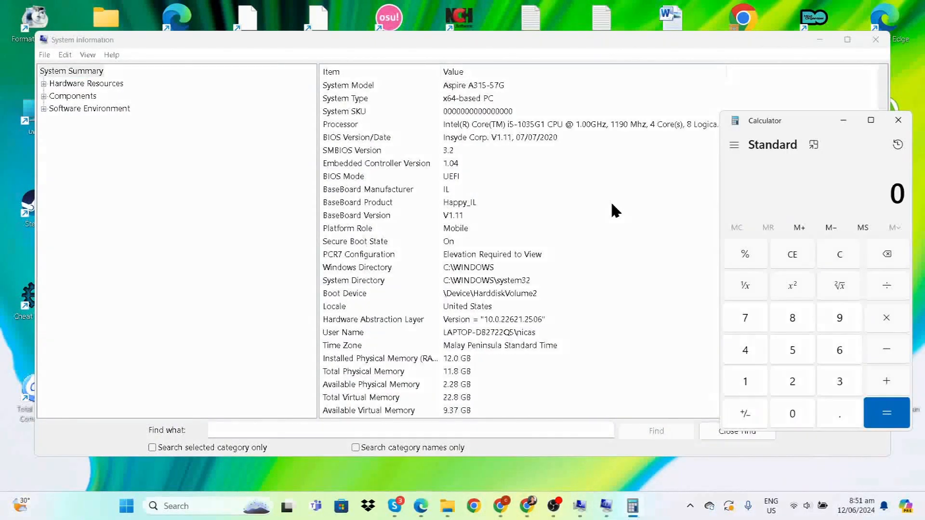
scroll("down", 3)
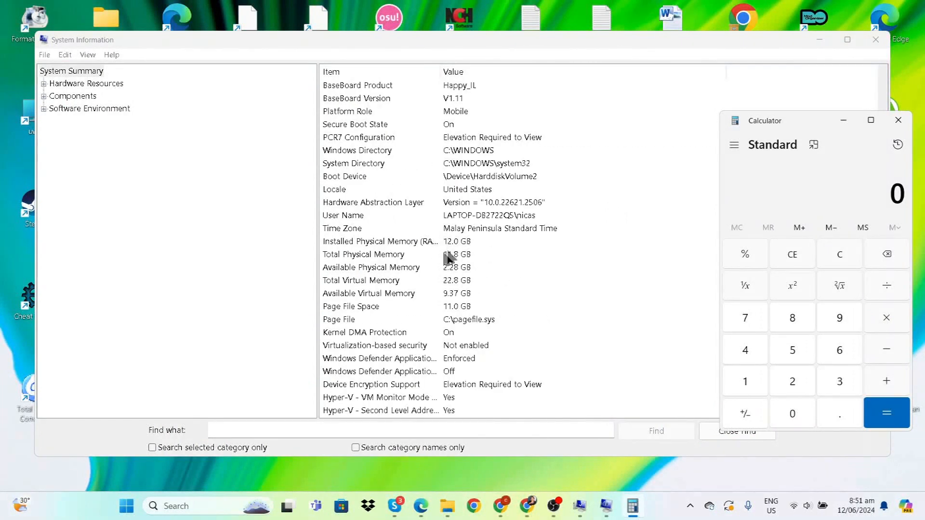
mouse_move(406, 251)
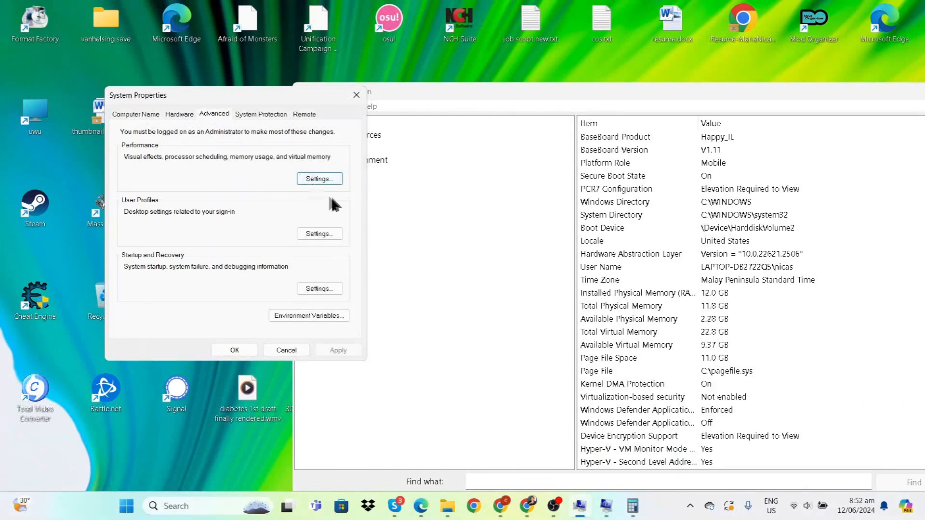
Stop automatic paging file management and calculate double the memory in MB.
left_click(319, 179)
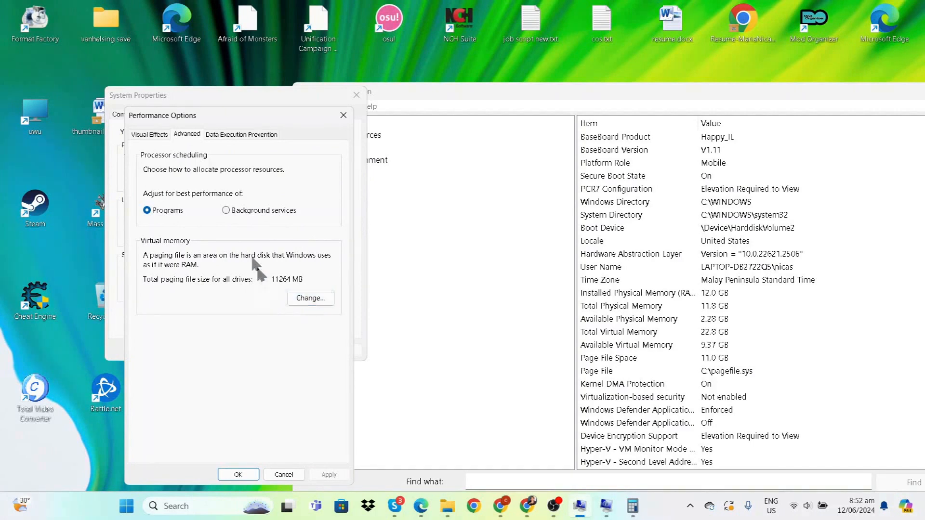
left_click(310, 297)
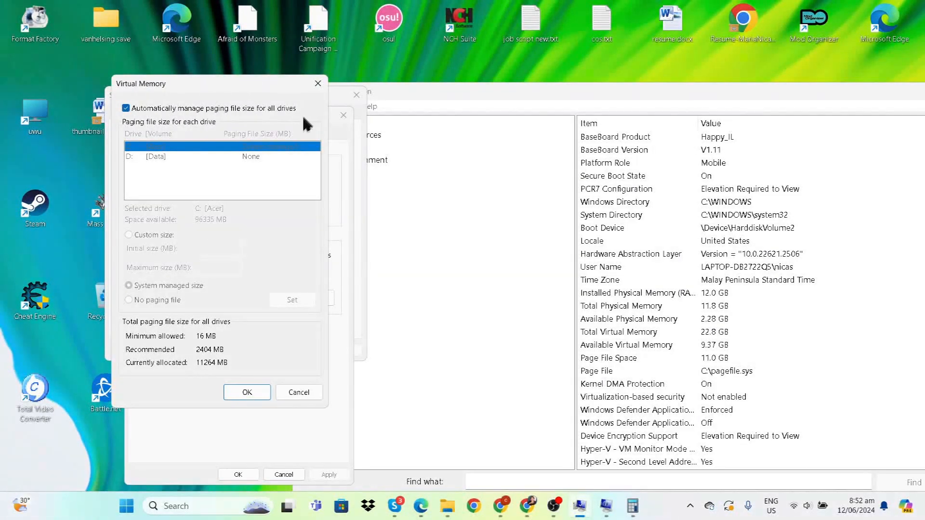
left_click(126, 108)
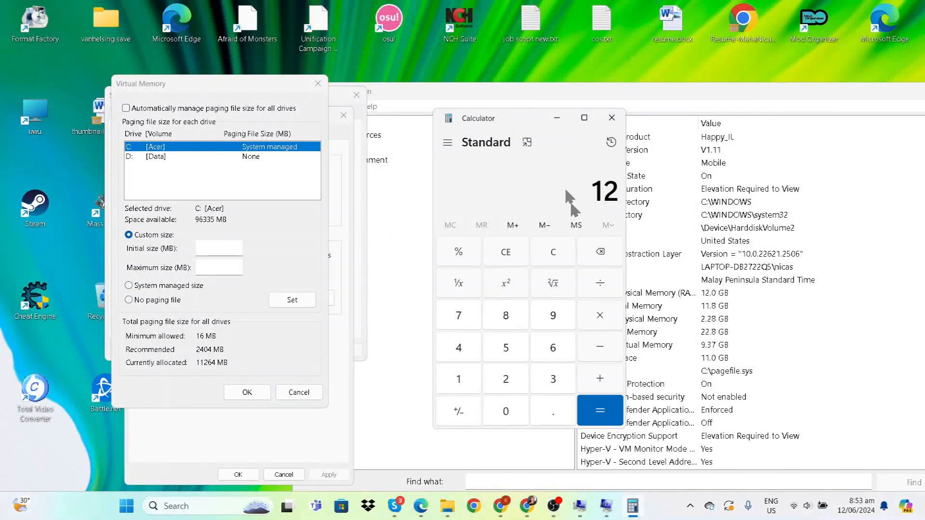
mouse_move(600, 325)
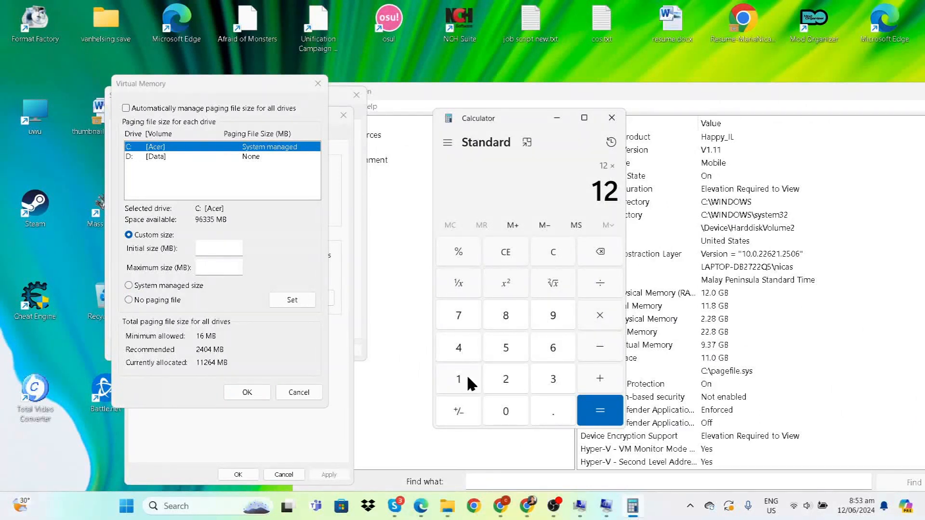
left_click(599, 410)
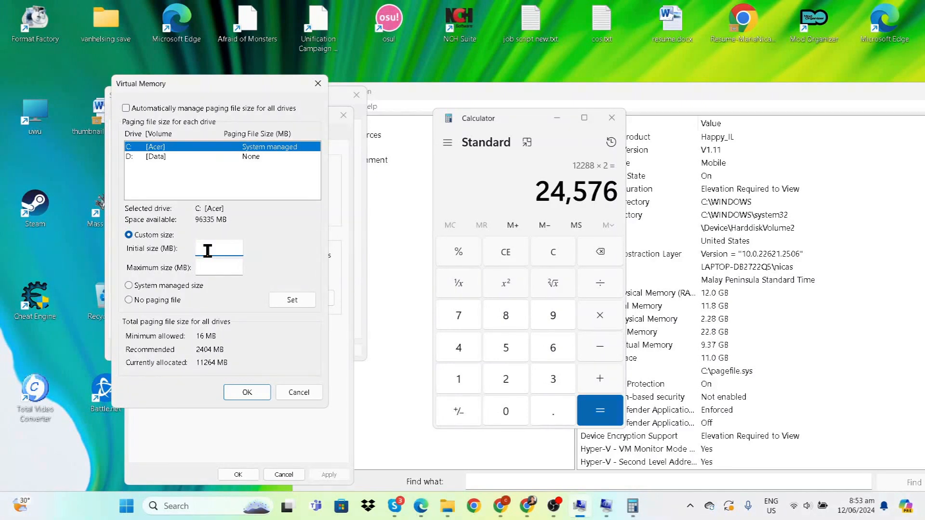
Set a custom 24576 MB paging file on D: and acknowledge the restart notice.
type("24")
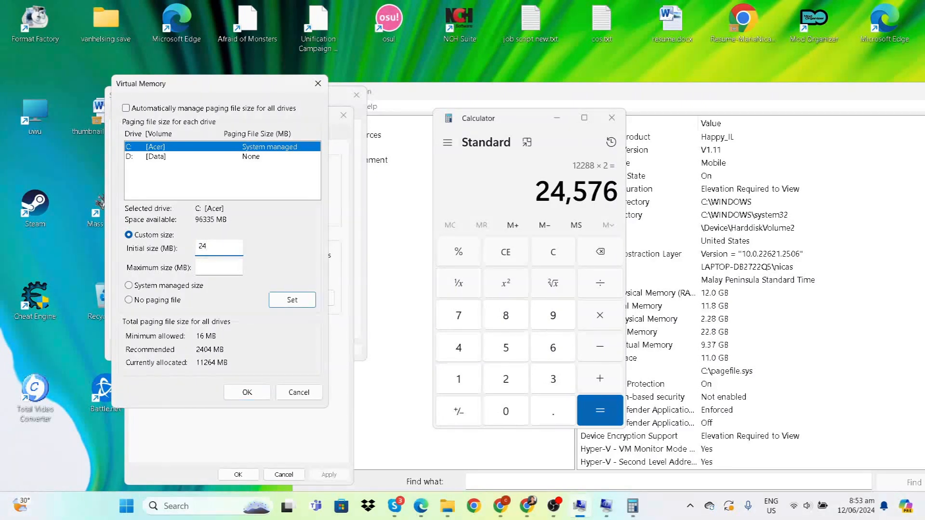
left_click(291, 300)
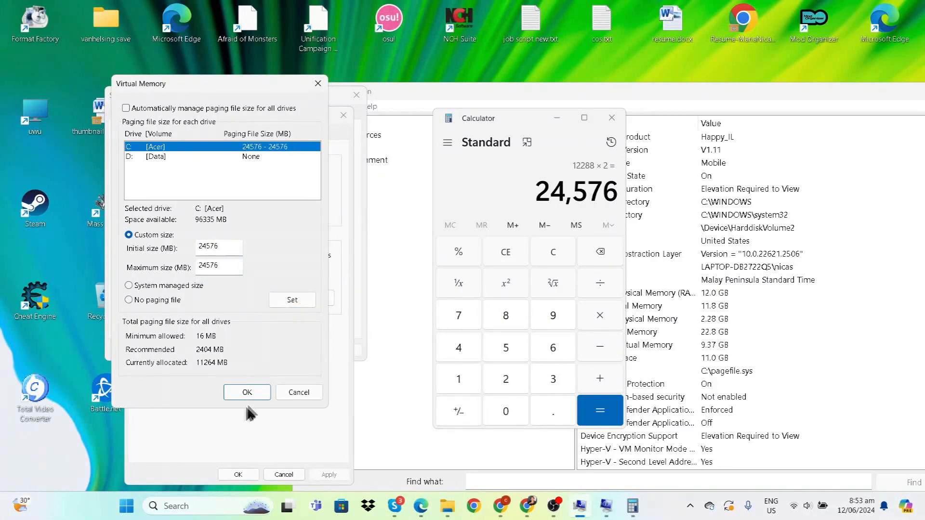
mouse_move(252, 165)
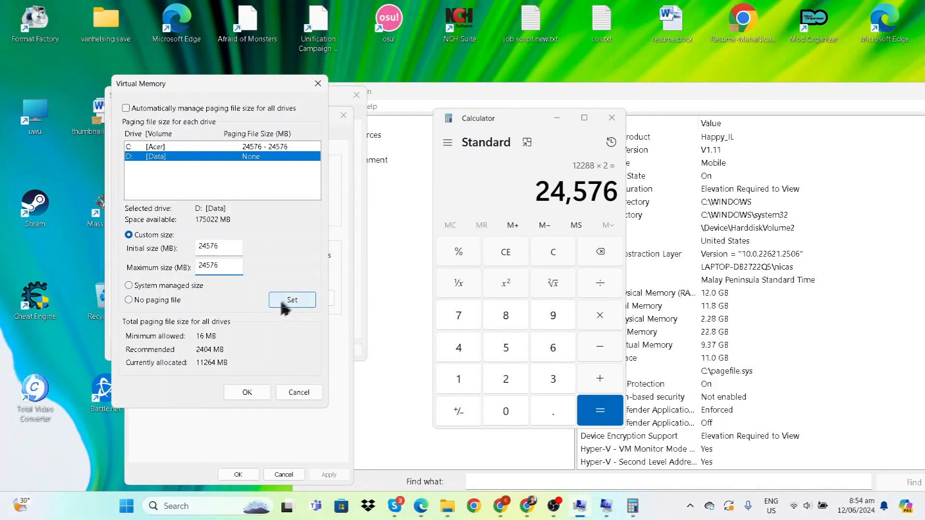
left_click(291, 300)
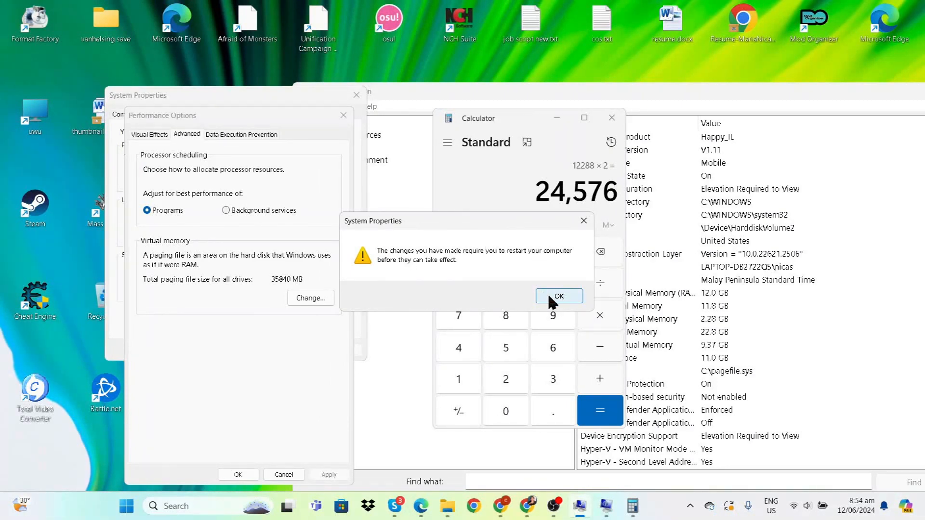
left_click(558, 296)
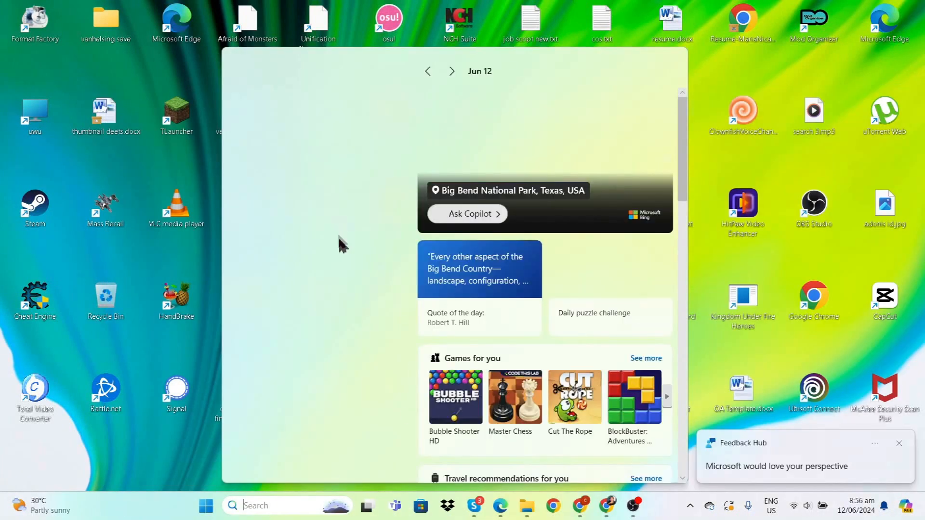
Review the Balanced and Acer plans in Control Panel's Power Options.
type("control Panel")
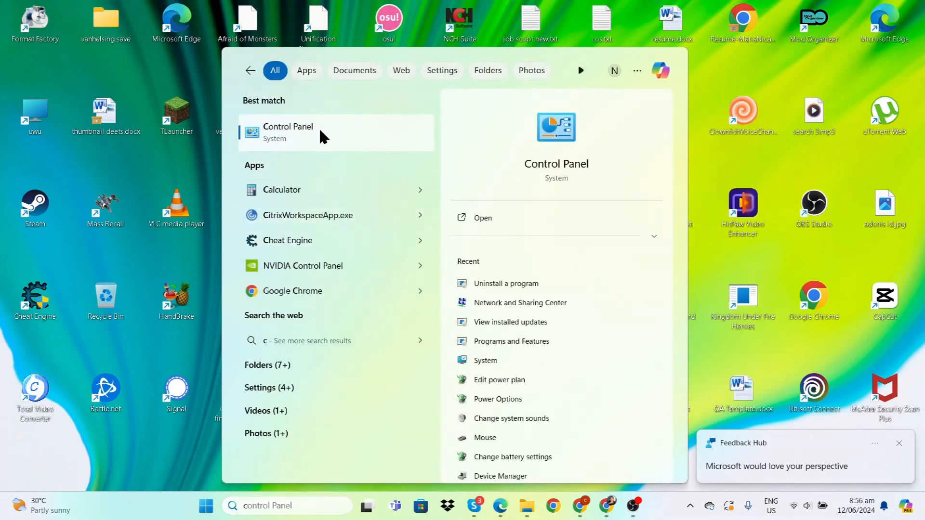
left_click(288, 132)
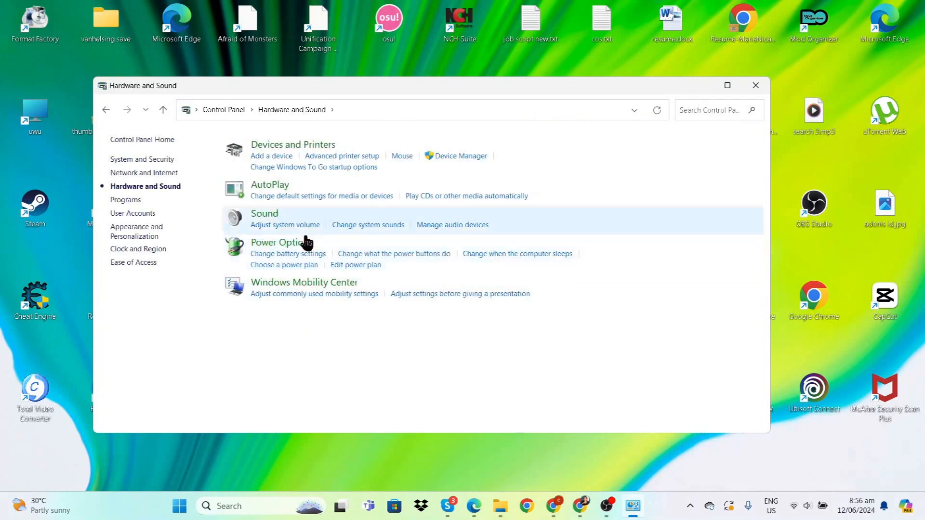
mouse_move(282, 248)
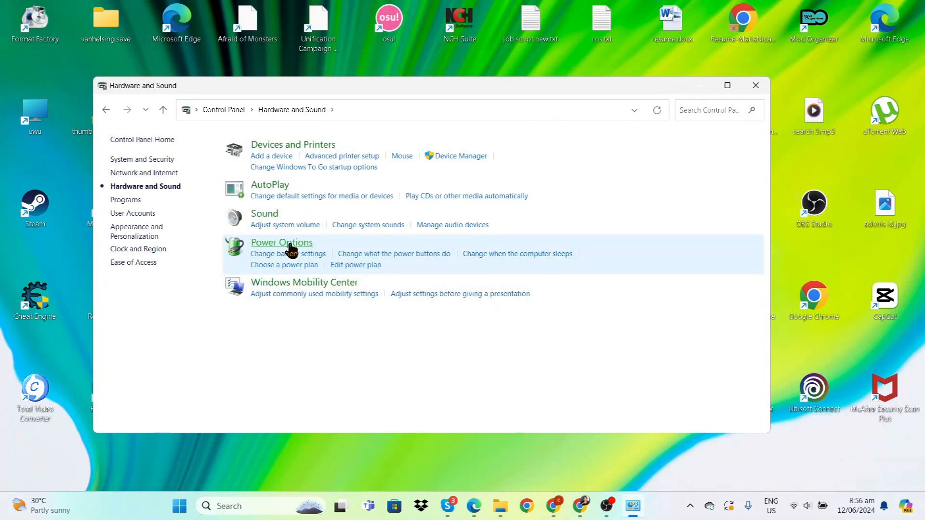
left_click(280, 242)
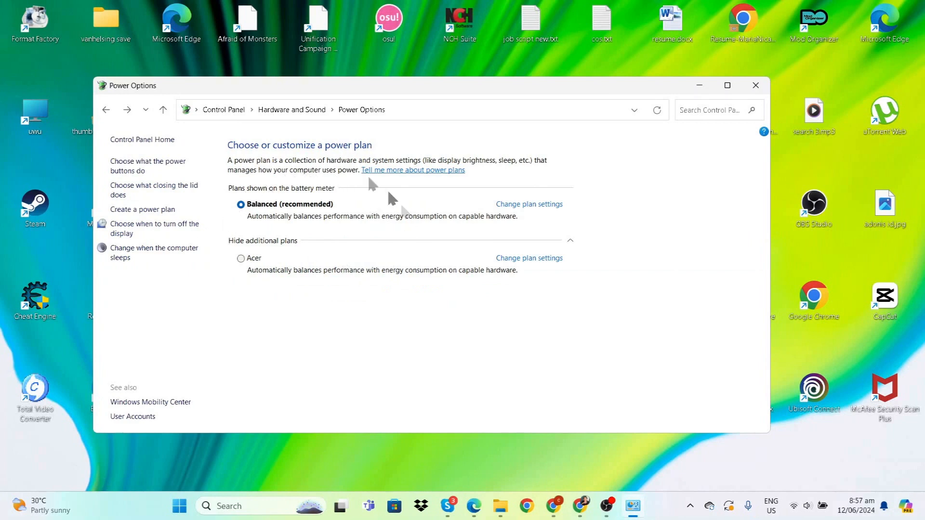
mouse_move(271, 210)
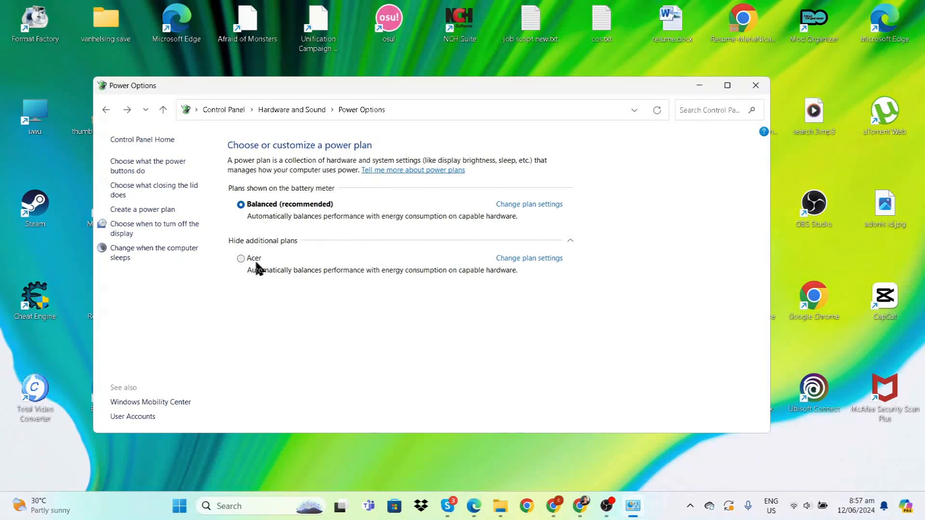
left_click(240, 258)
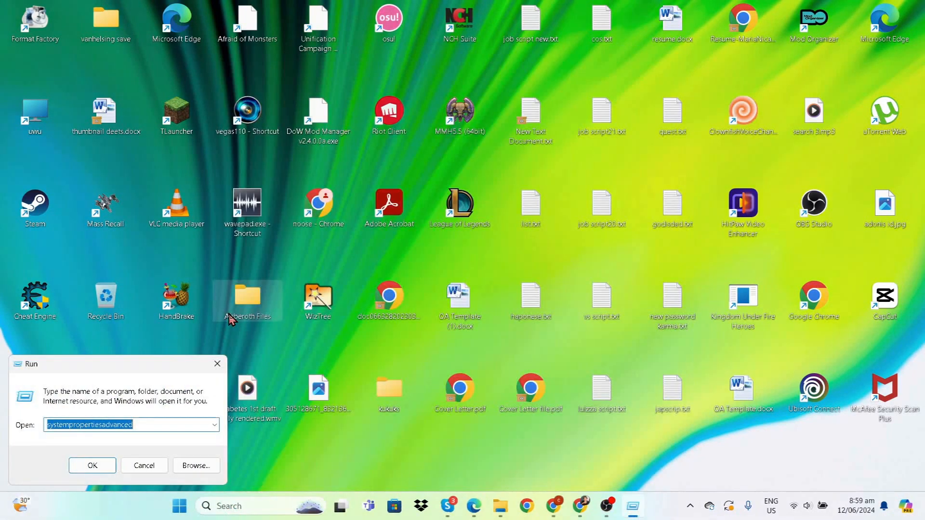
Launch msconfig and hand startup item management over to Task Manager's Startup apps.
type("msc")
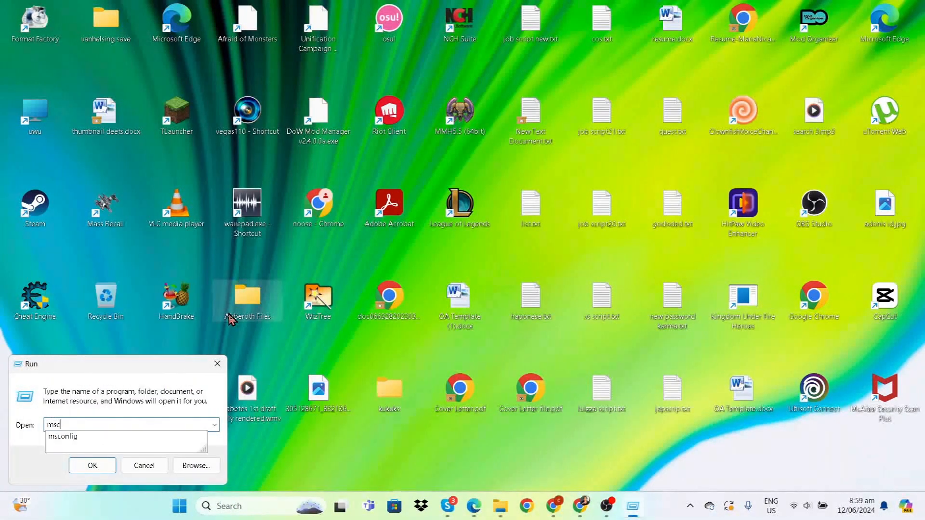
left_click(92, 465)
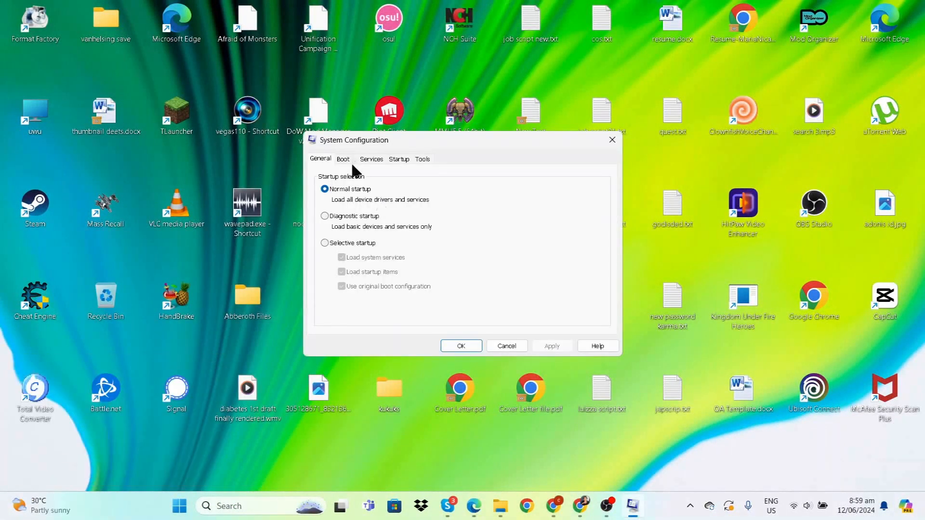
left_click(399, 159)
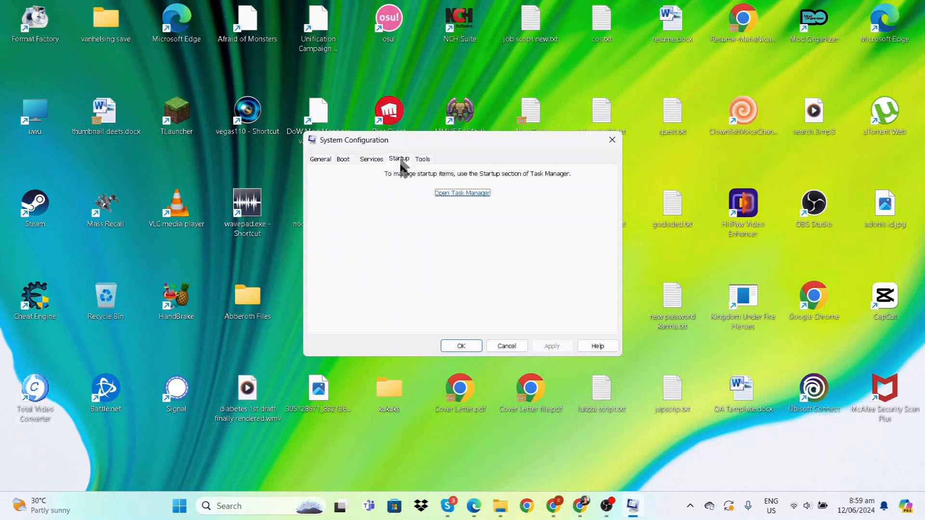
mouse_move(416, 162)
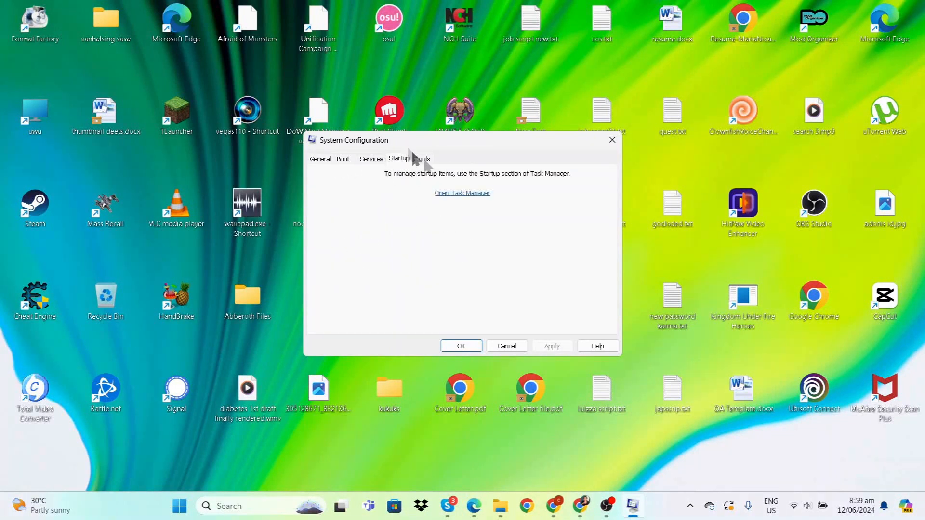
left_click(462, 193)
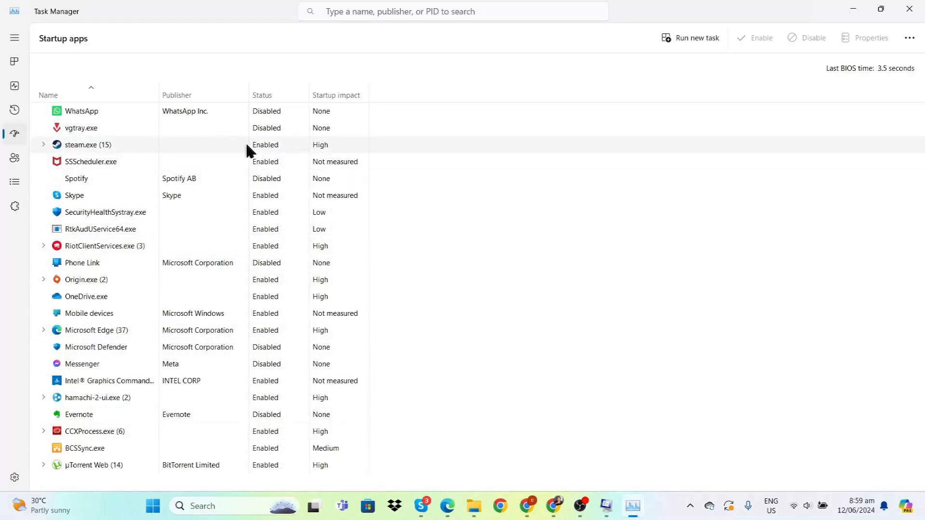
mouse_move(150, 167)
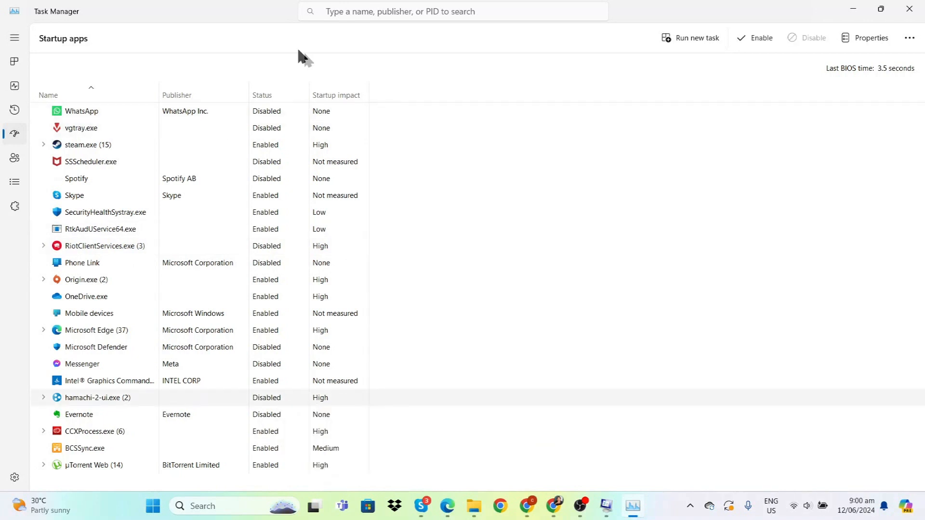
mouse_move(411, 456)
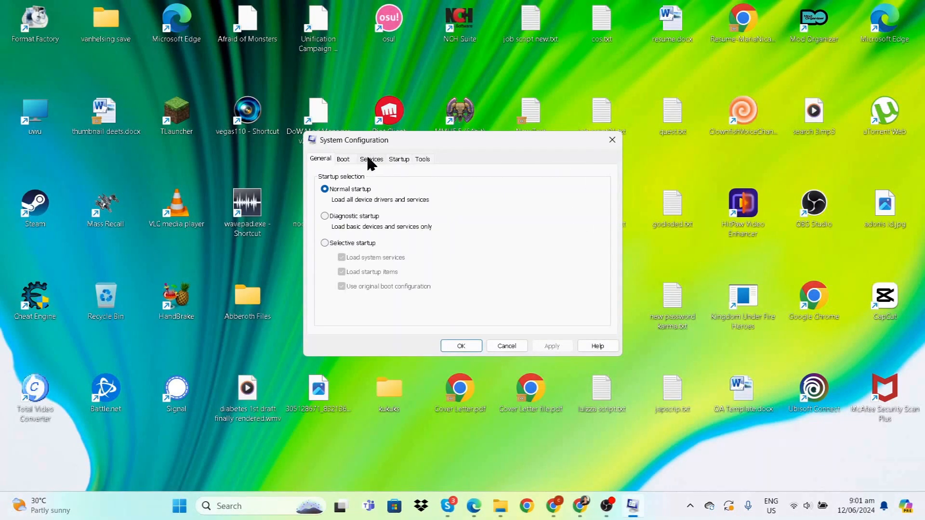
Hide Microsoft services, disable all remaining services, and exit without restarting.
left_click(371, 159)
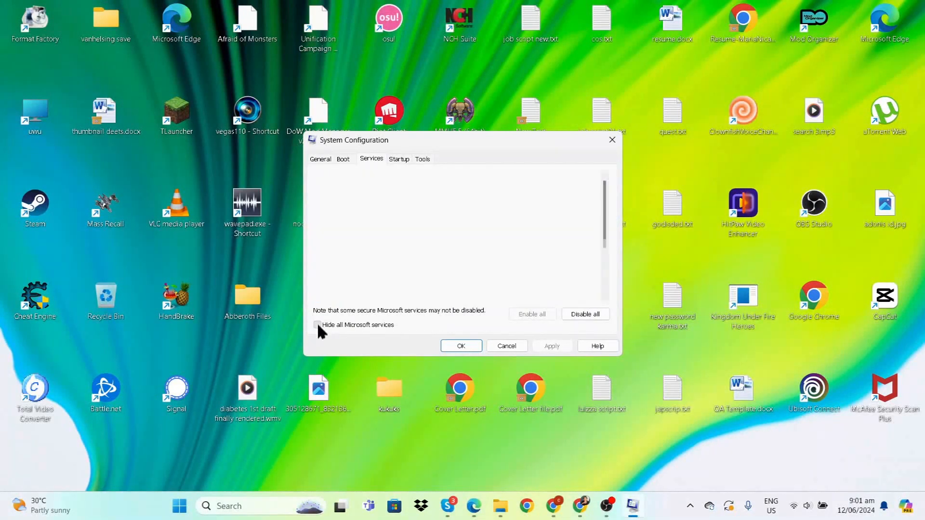
left_click(317, 325)
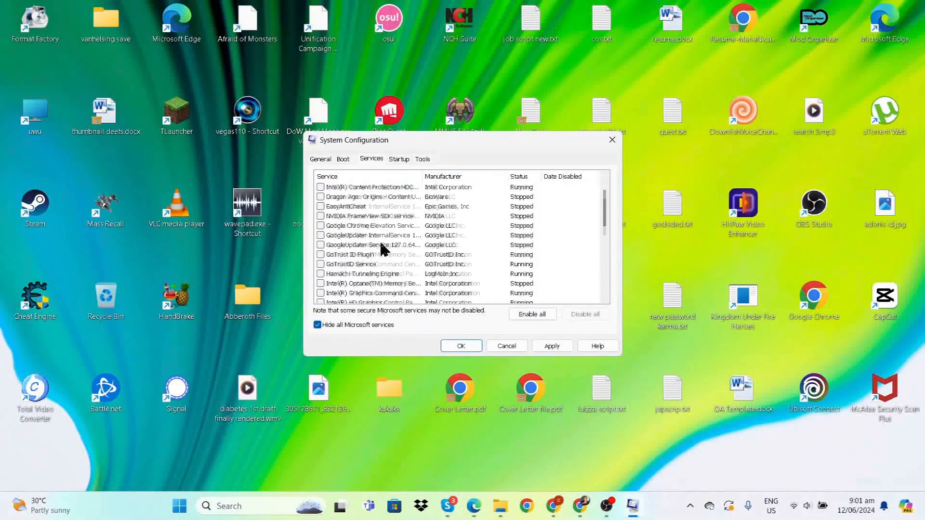
left_click(461, 346)
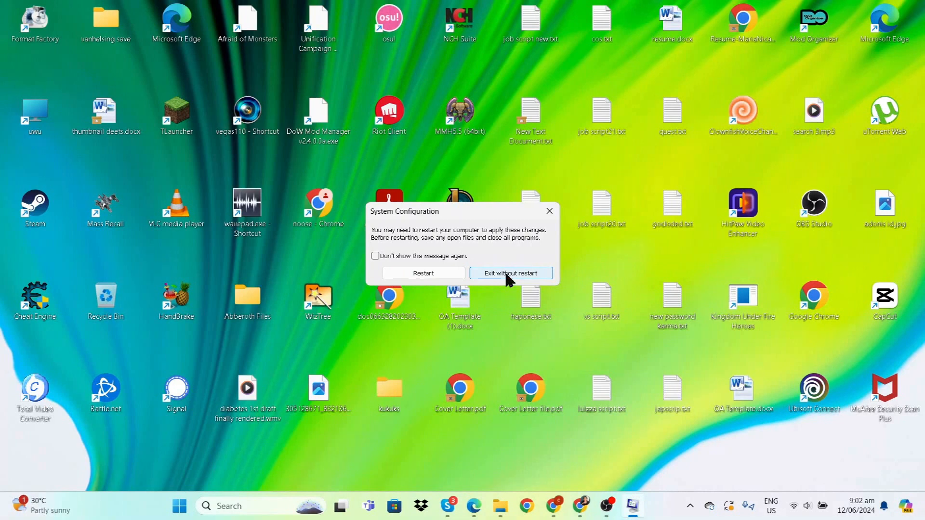
left_click(511, 273)
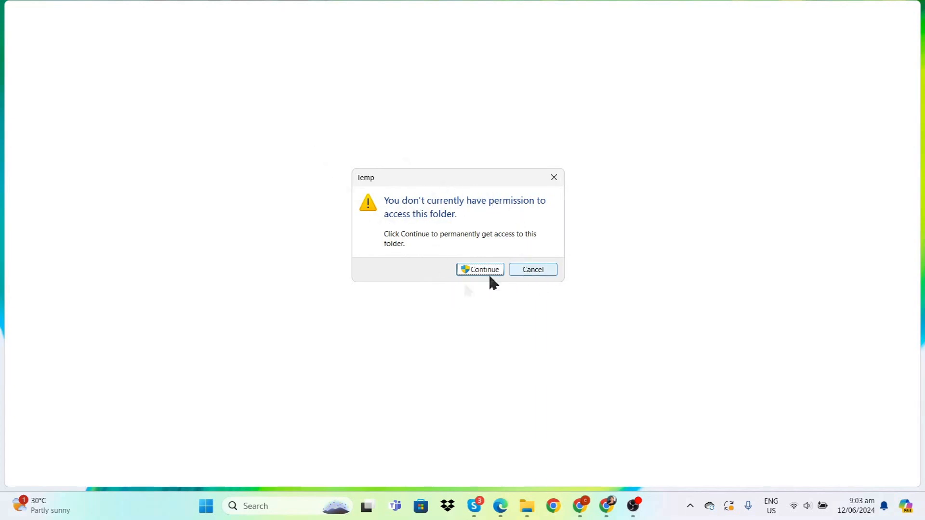
Delete everything in C:\Windows\Temp, skipping files still in use.
left_click(478, 269)
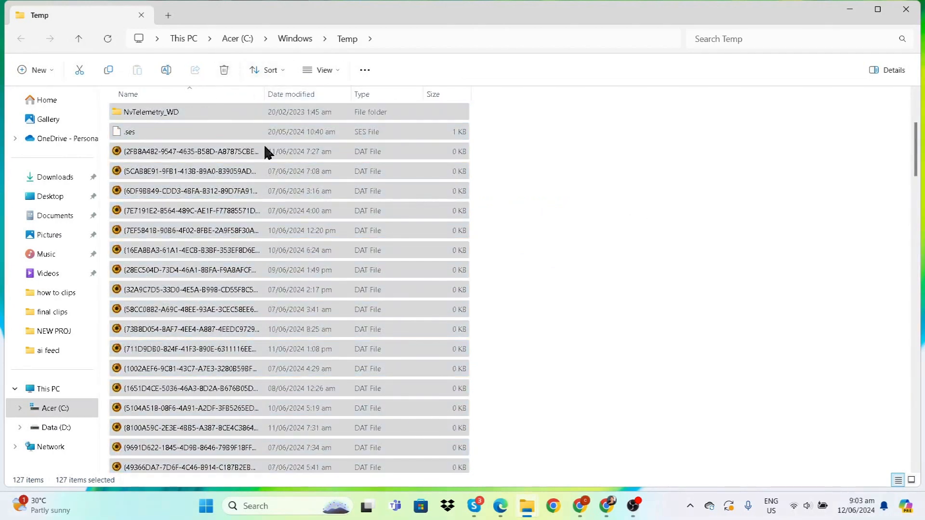
left_click(222, 70)
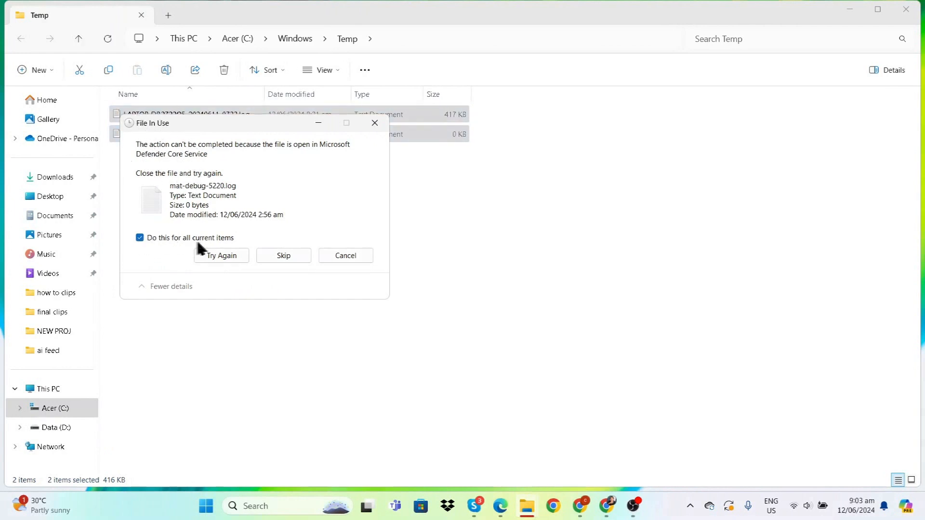
left_click(220, 254)
type("%temp")
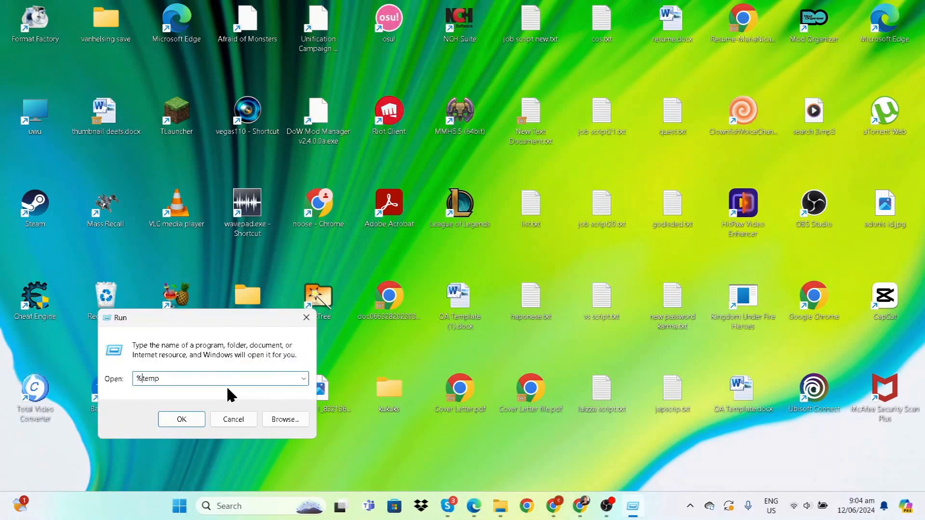
Delete everything in the %temp% folder, skipping the 39 in-use files.
left_click(181, 419)
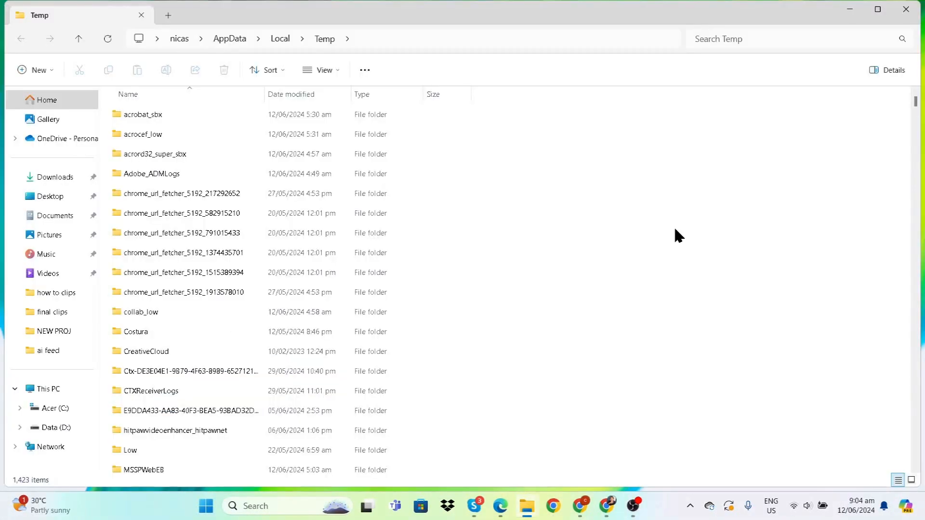
key("ctrl+a")
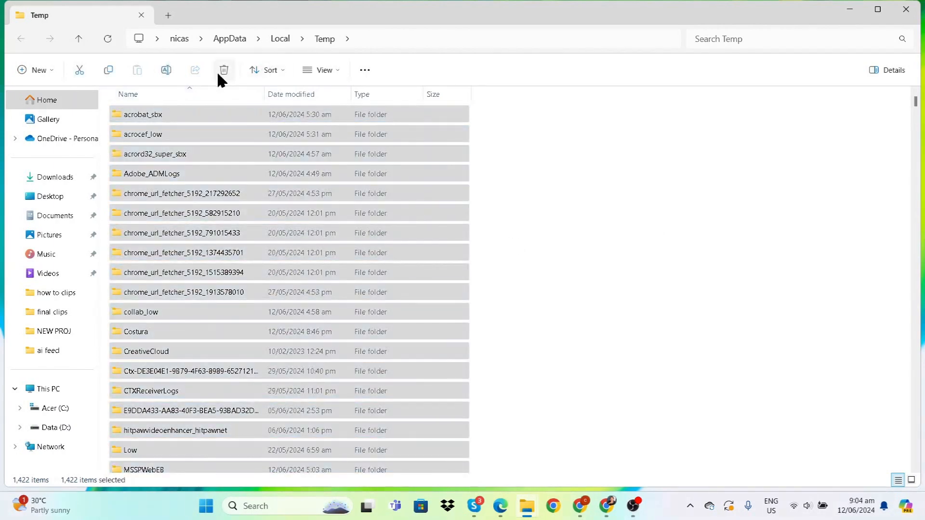
left_click(222, 69)
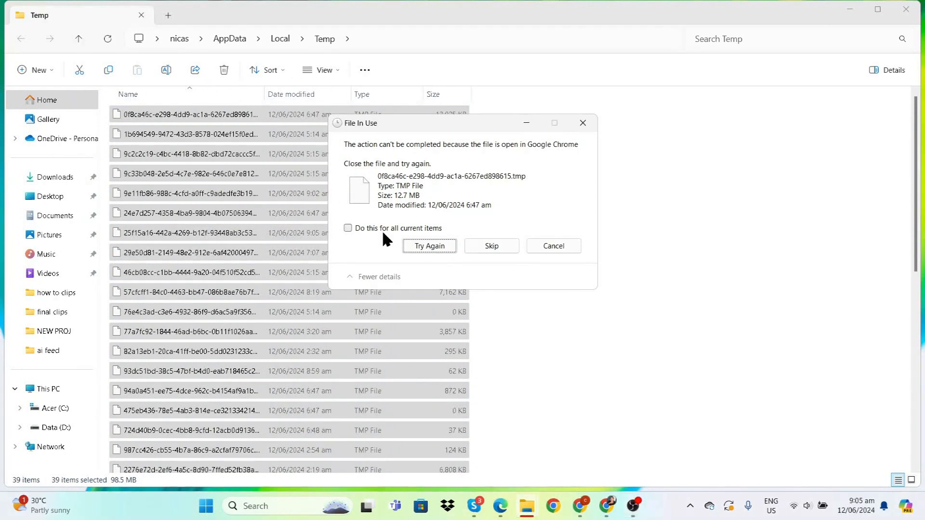
left_click(347, 228)
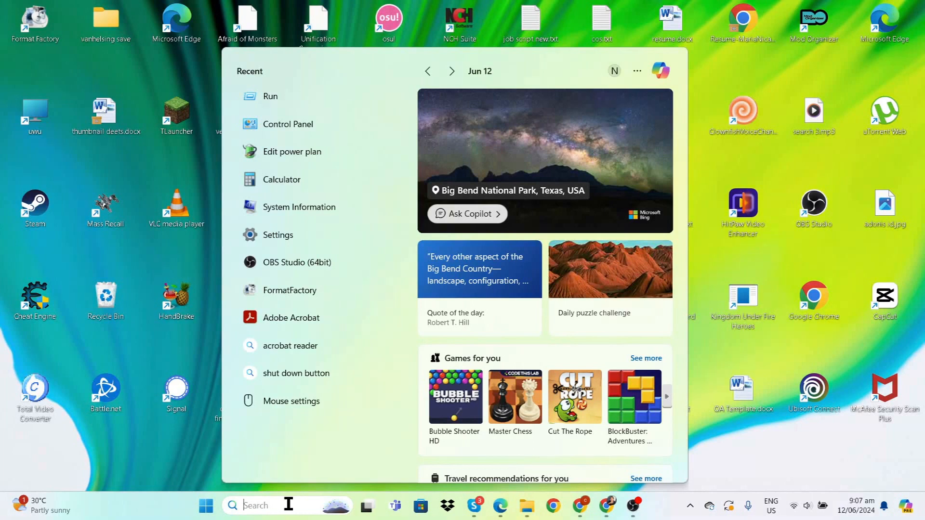
Review Installed apps sorted from largest to smallest via 'Add or remove programs', then close Settings.
type("a")
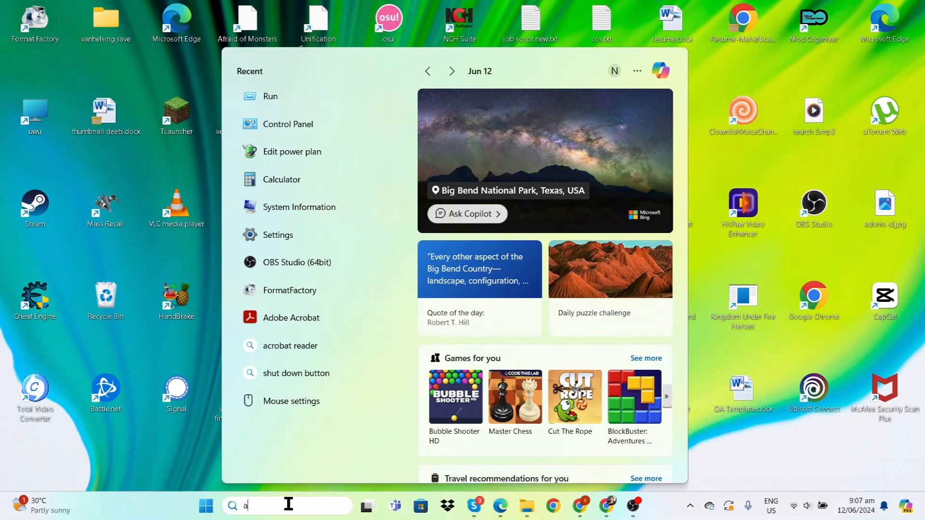
type("dd or remove programs")
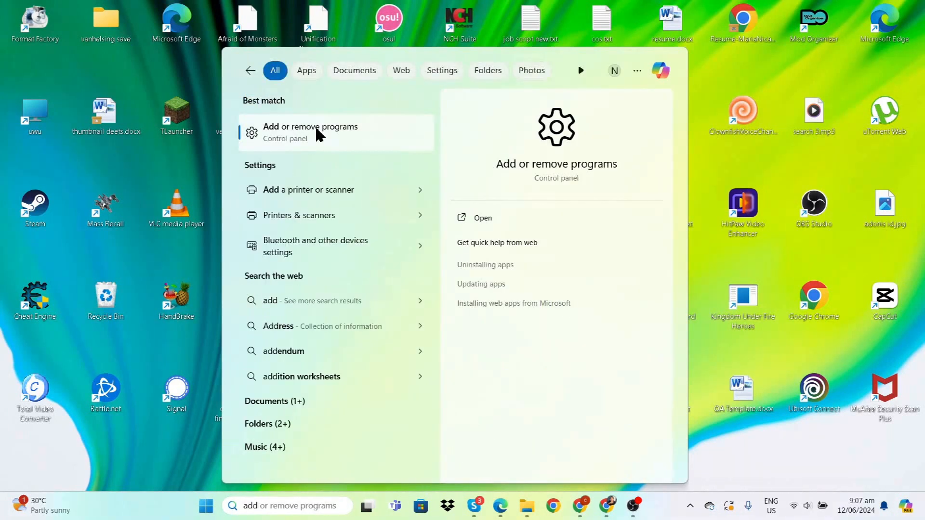
left_click(312, 132)
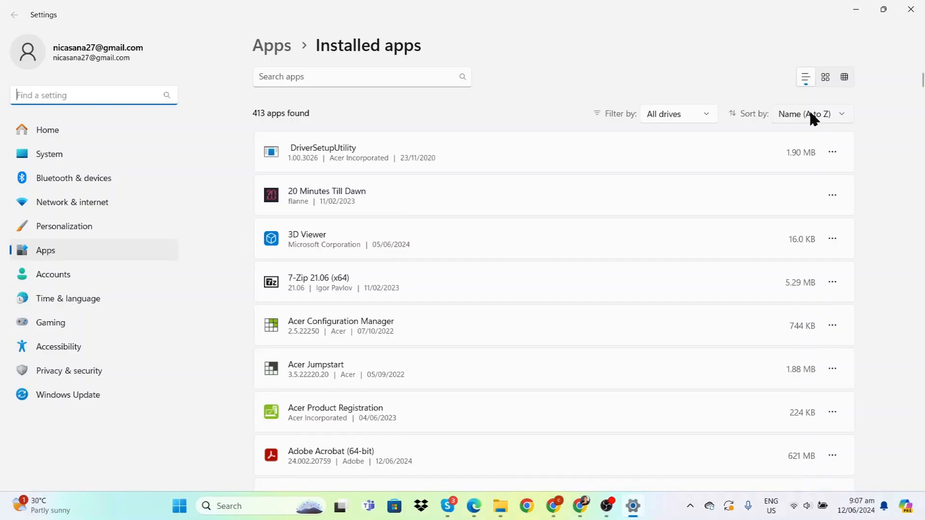
left_click(811, 113)
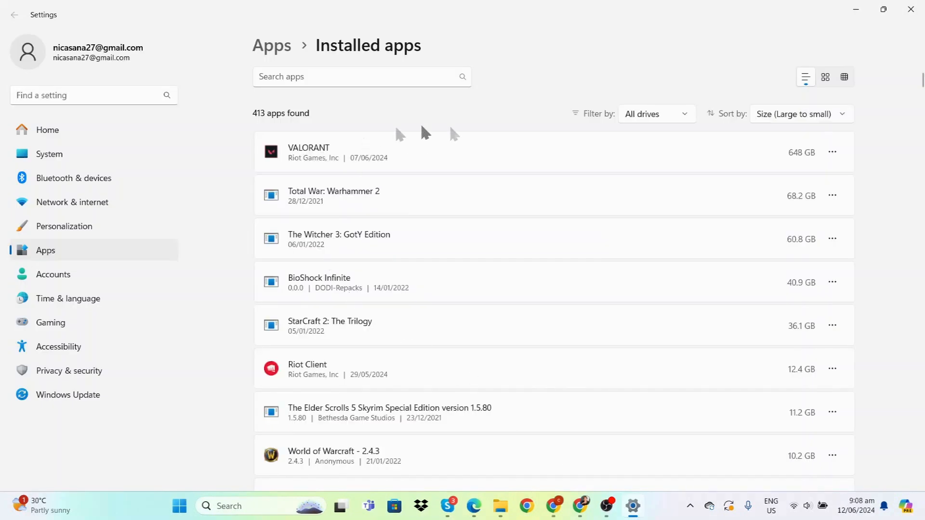
mouse_move(461, 366)
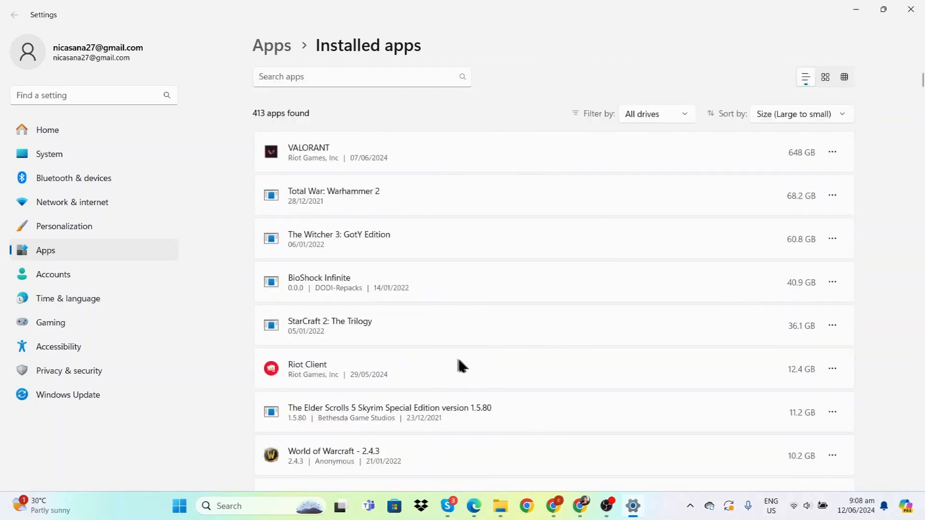
scroll("down", 3)
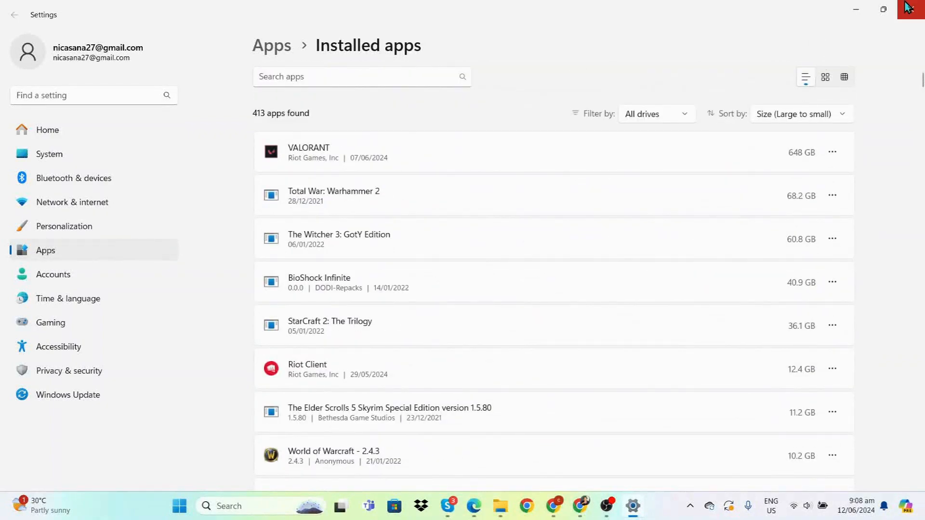
left_click(911, 10)
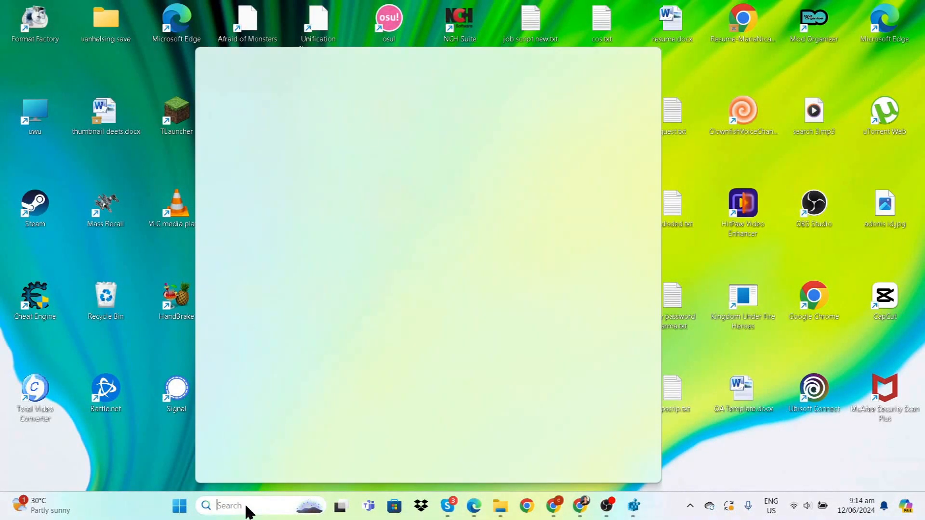
Launch Registry Editor from search and cancel the HKEY_CURRENT_USER export dialog.
type("r")
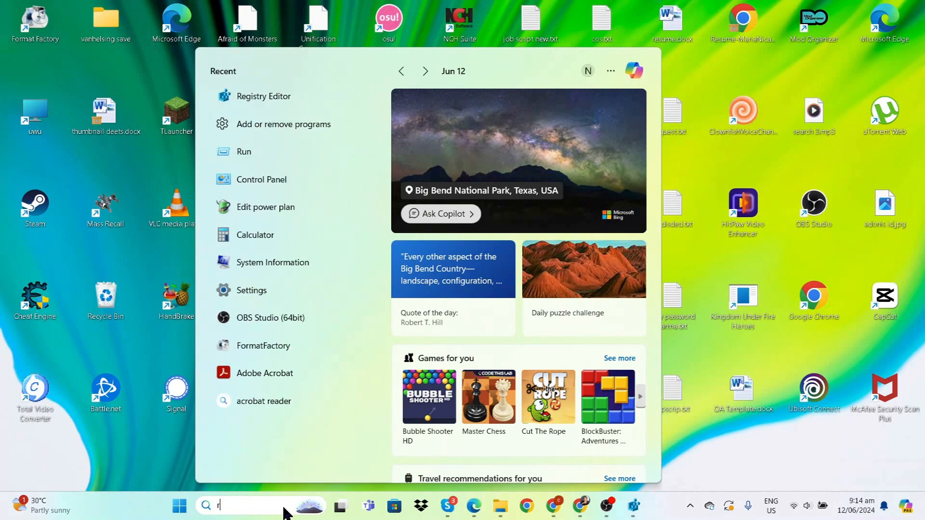
type("emote Desktop Connectio")
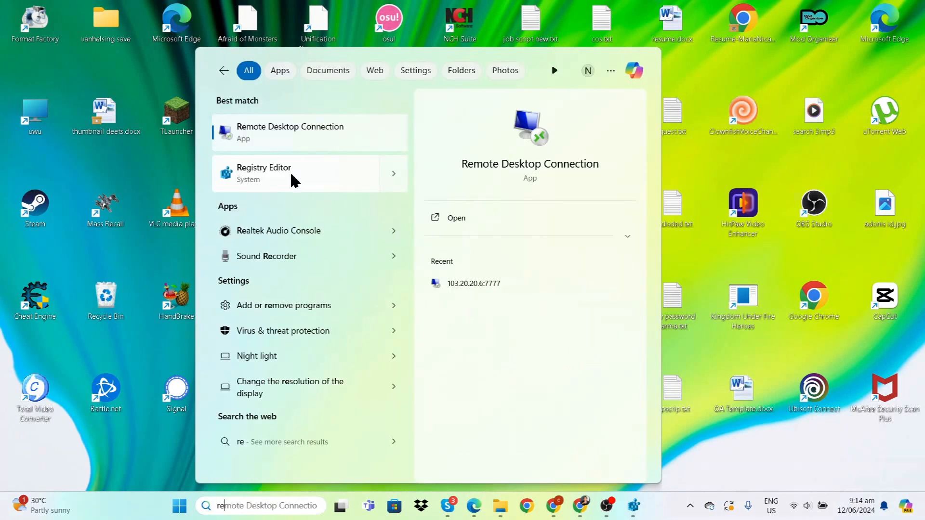
left_click(264, 173)
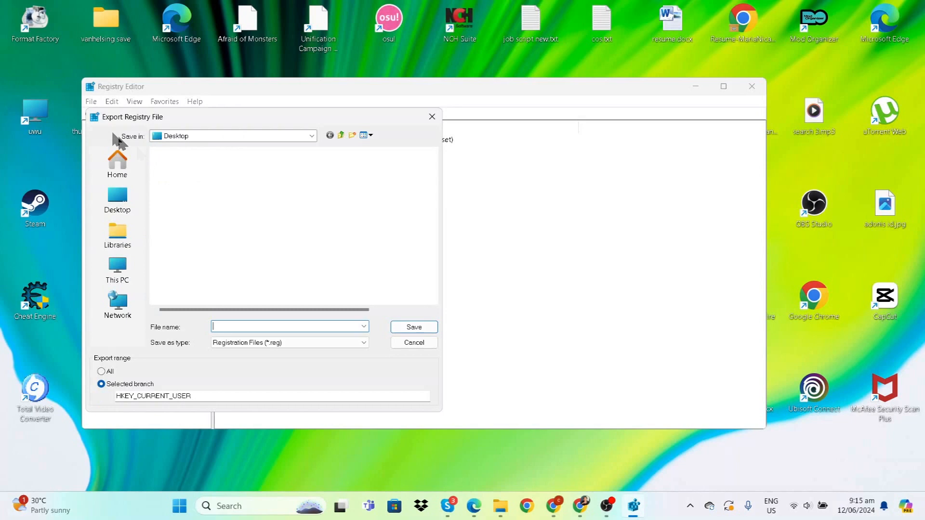
left_click(195, 201)
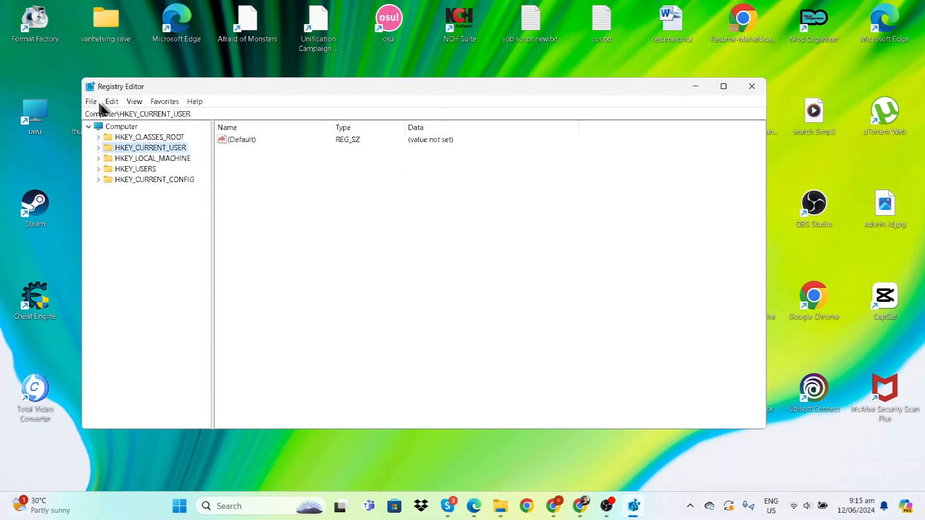
left_click(90, 101)
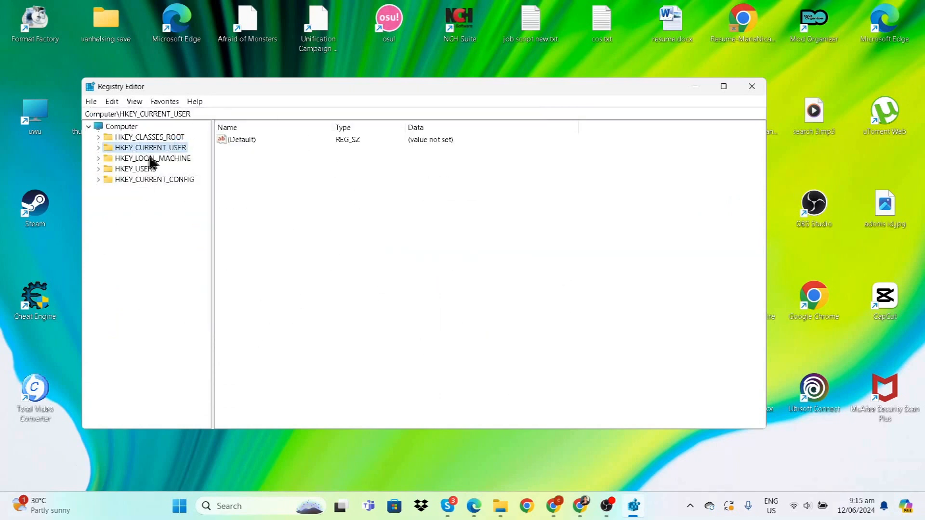
Set GameDVR_Enabled to 0 under HKEY_CURRENT_USER\System\GameConfigStore.
left_click(98, 148)
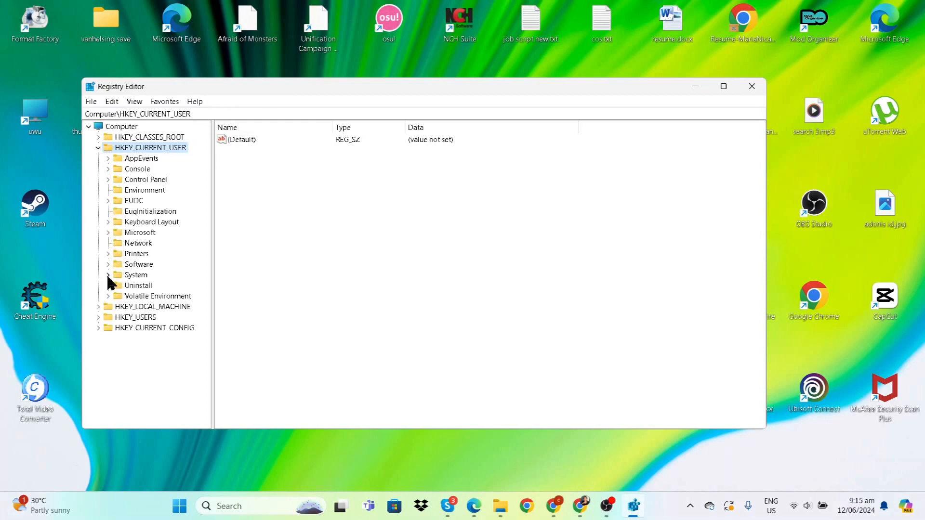
left_click(108, 275)
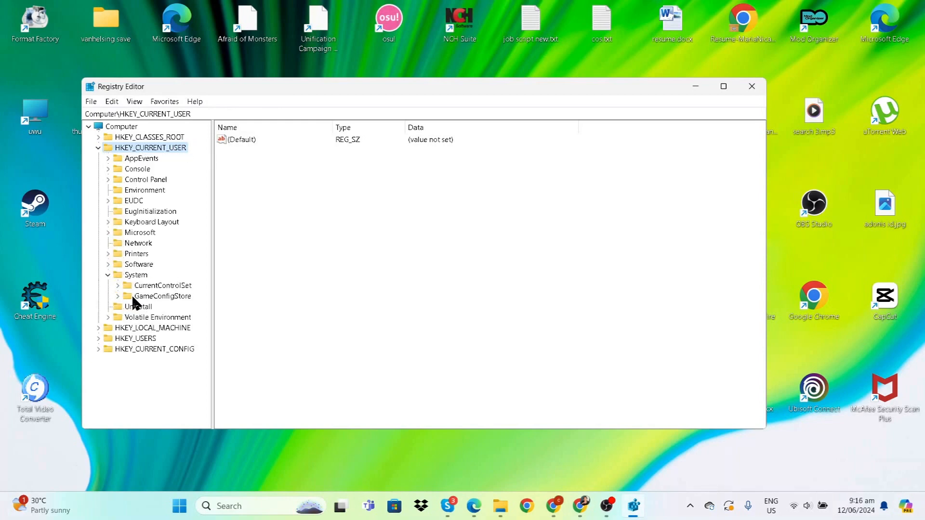
left_click(160, 295)
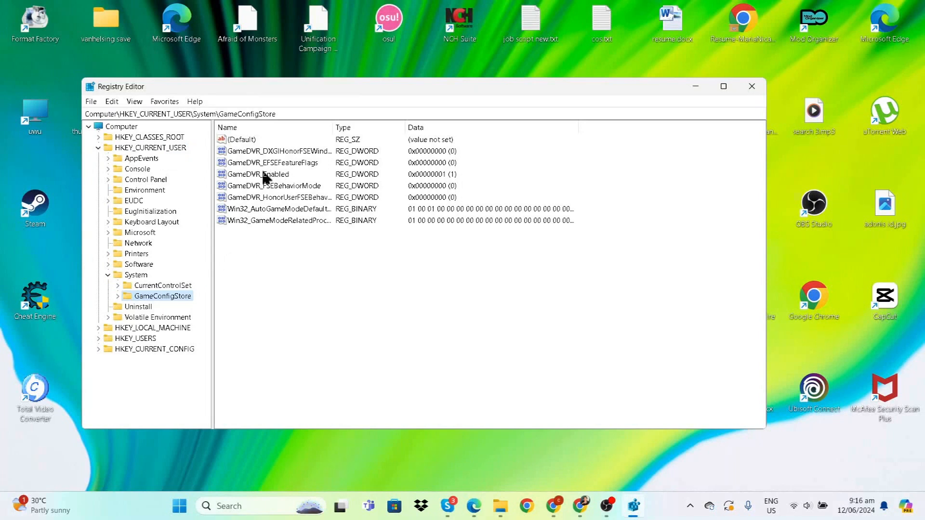
double_click(258, 174)
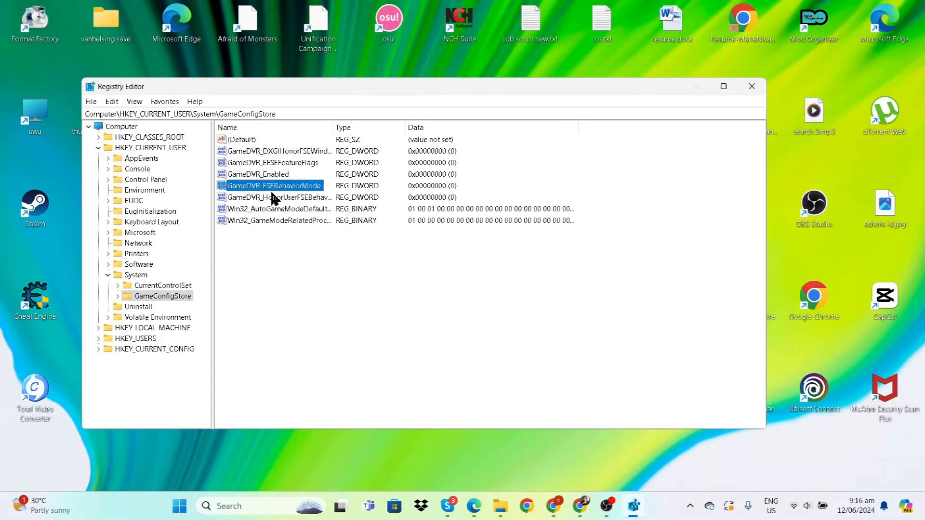
mouse_move(306, 189)
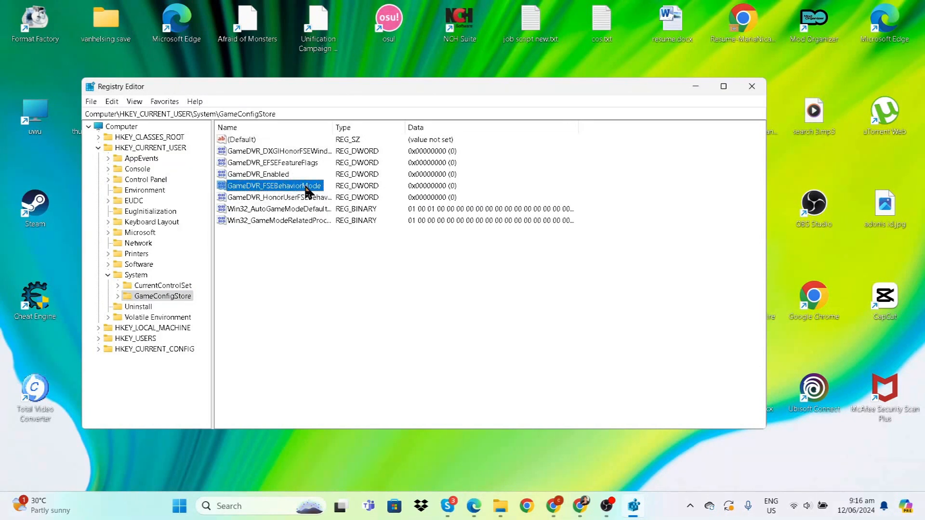
Begin editing the GameDVR_FSEBehaviorMode value data.
double_click(272, 185)
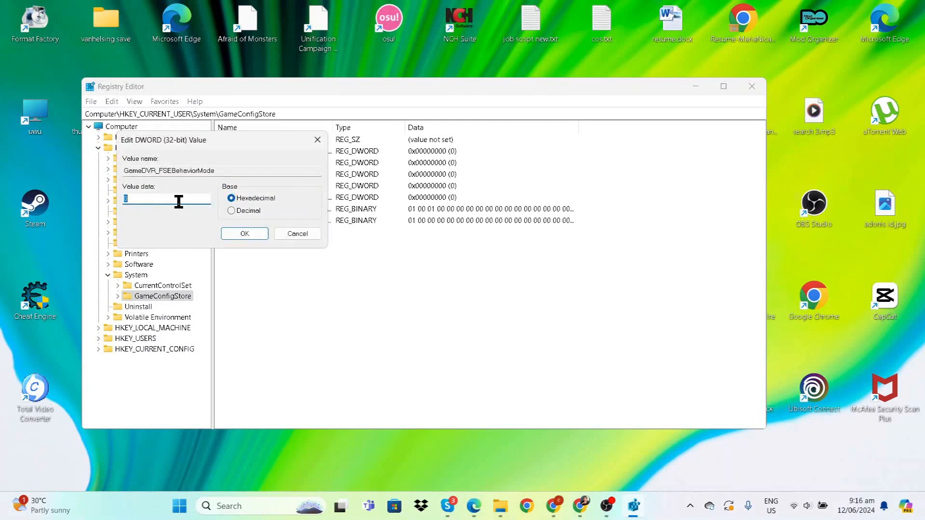
left_click(244, 233)
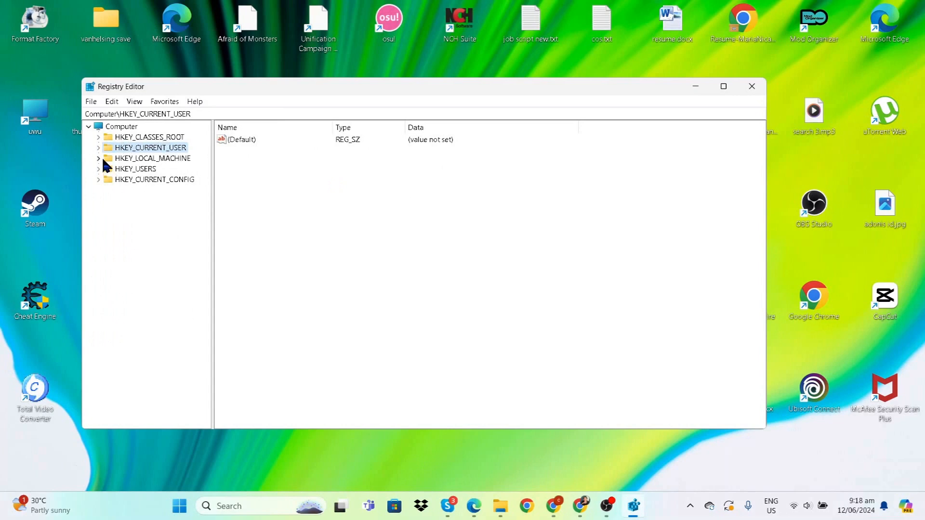
Set the AllowGameDVR 'value' entry to 0 under HKLM\SOFTWARE\Microsoft\PolicyManager\default\ApplicationManagement.
left_click(98, 158)
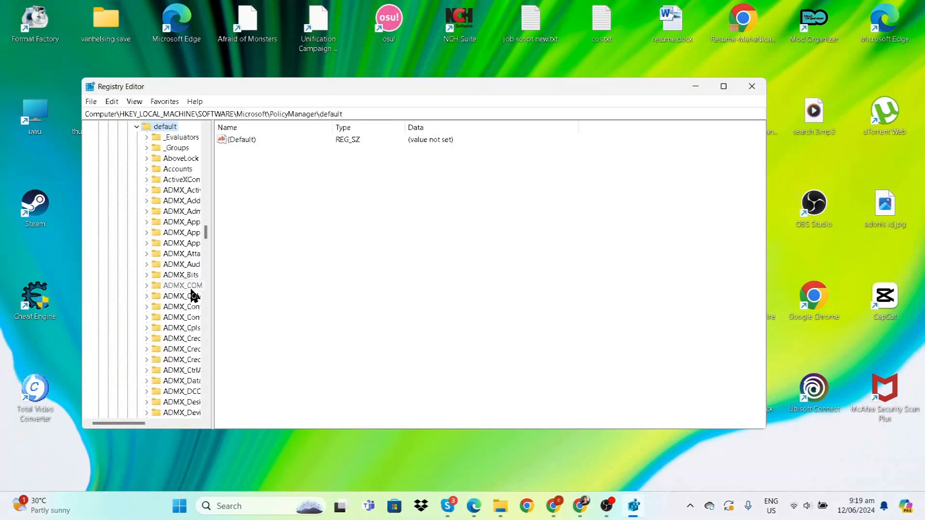
scroll("down", 3)
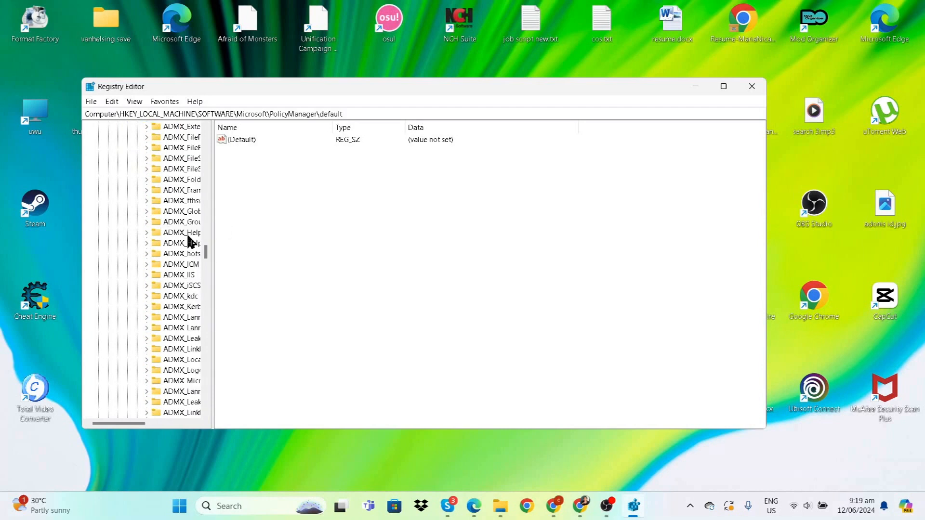
left_click(169, 189)
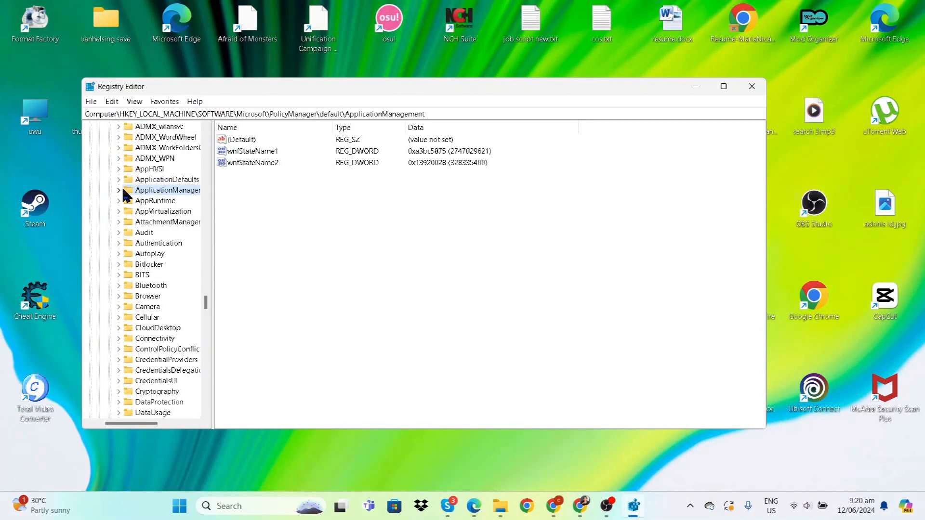
left_click(118, 190)
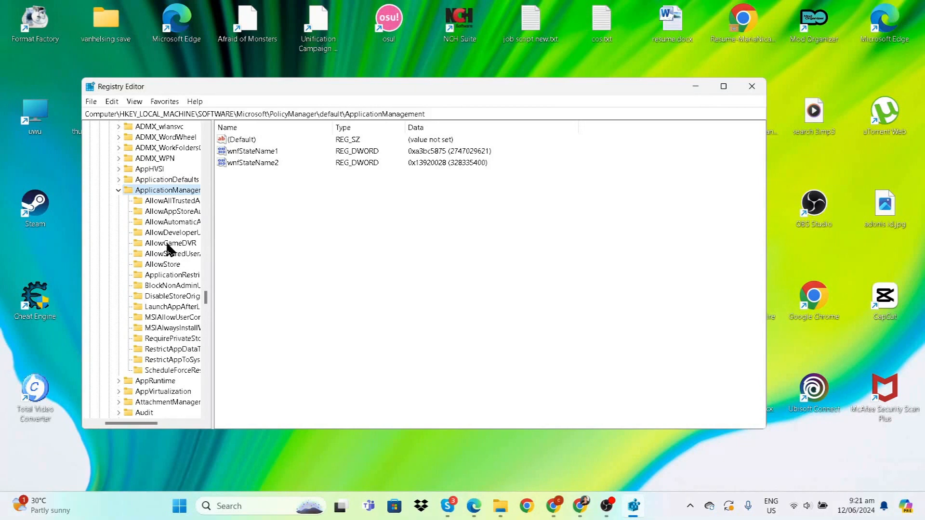
left_click(172, 243)
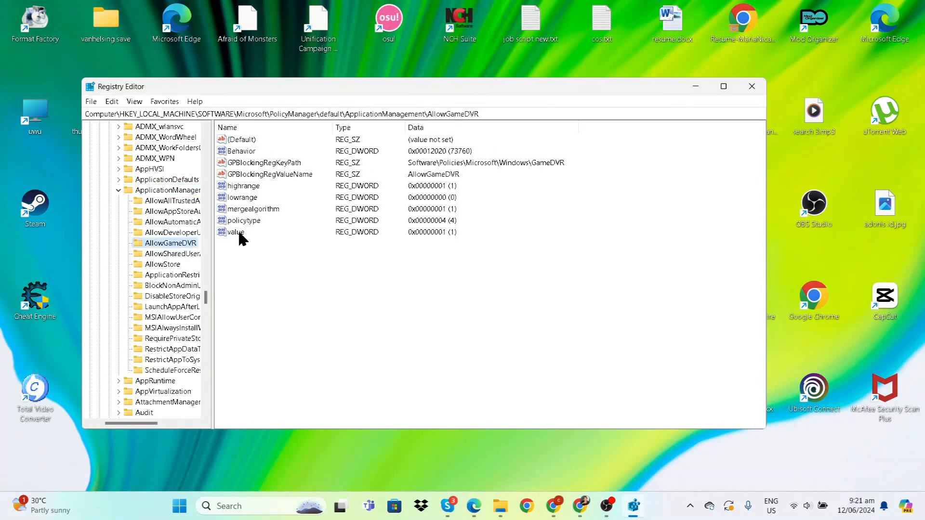
double_click(235, 232)
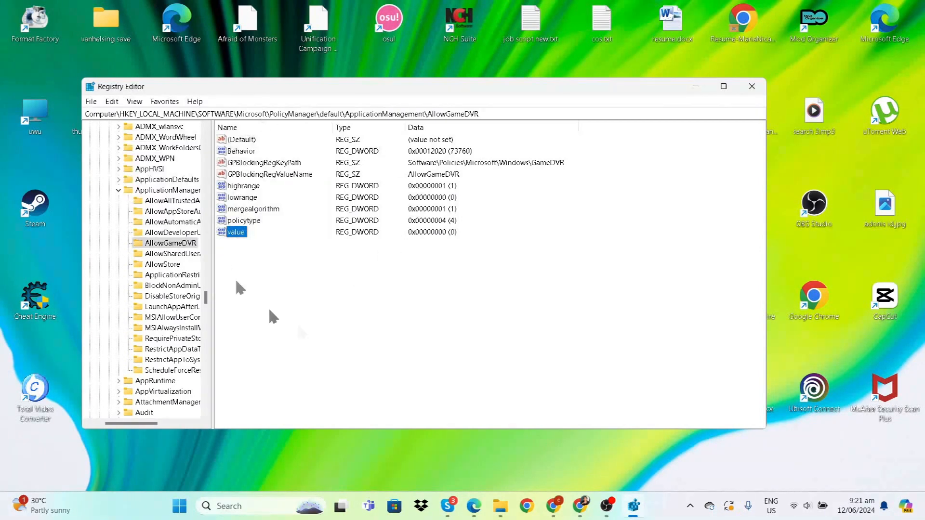
mouse_move(781, 62)
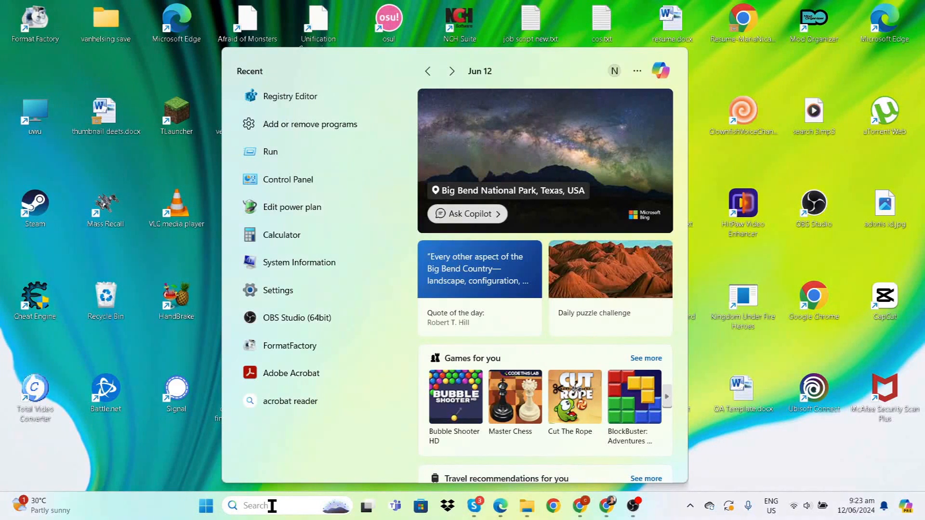
In Device Manager's Display adapters, start Update driver for NVIDIA GeForce MX330 and cancel the wizard.
type("device Manager")
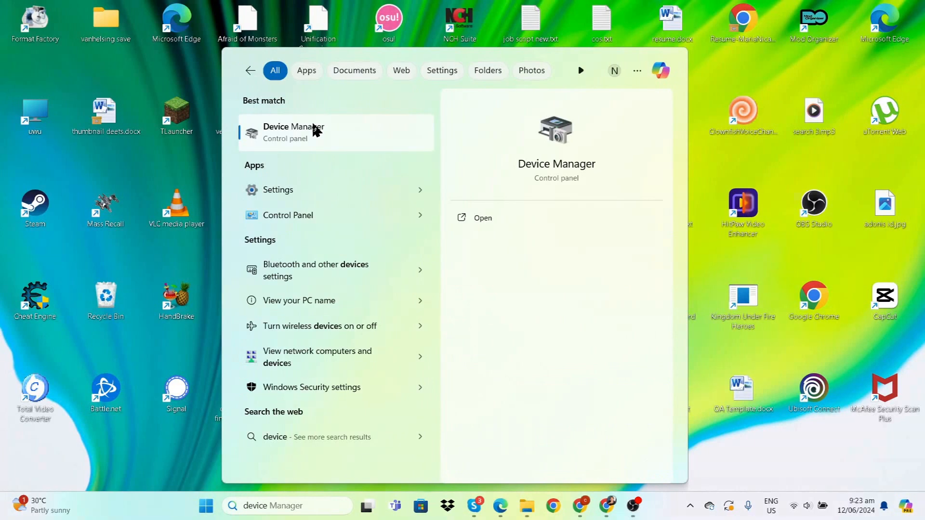
left_click(293, 131)
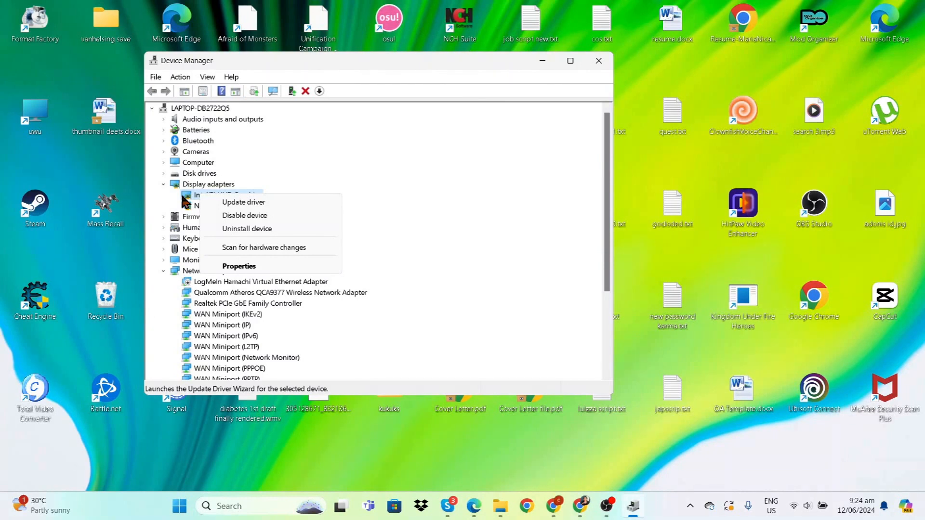
left_click(242, 202)
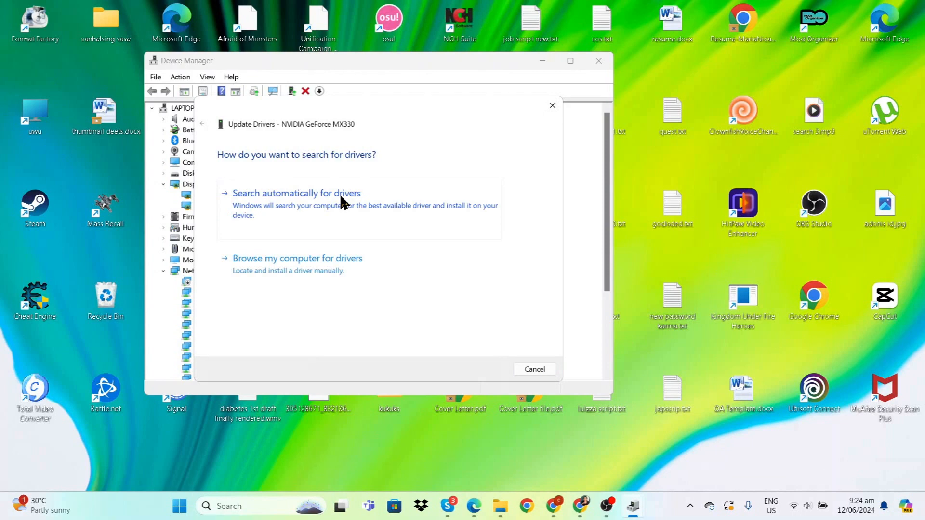
left_click(533, 369)
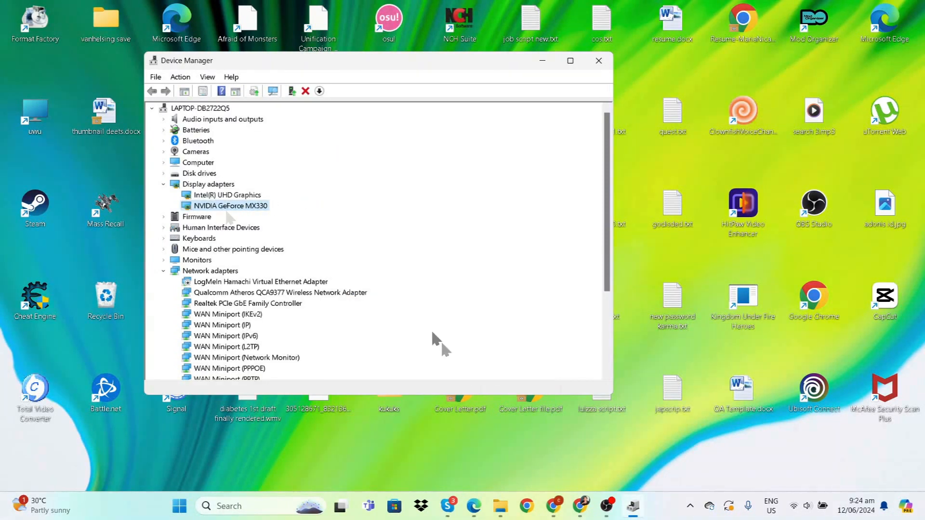
mouse_move(430, 286)
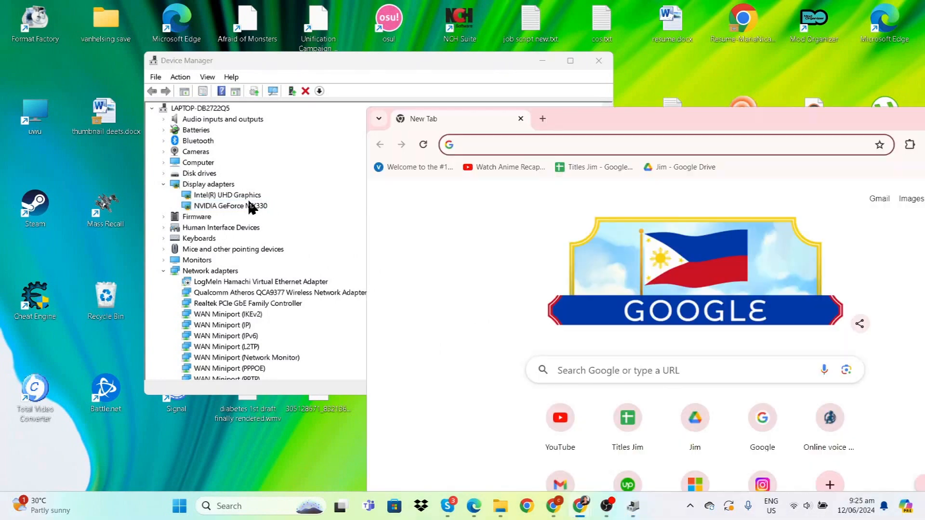
Load nvidia.com/download in Chrome to reach the NVIDIA Driver Downloads page.
type("nvidia.com/download/index.aspx")
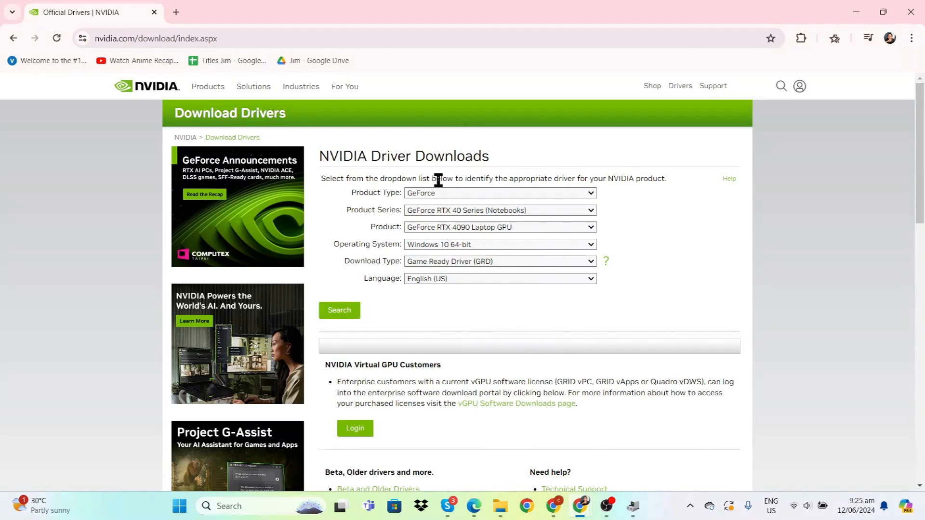
mouse_move(664, 475)
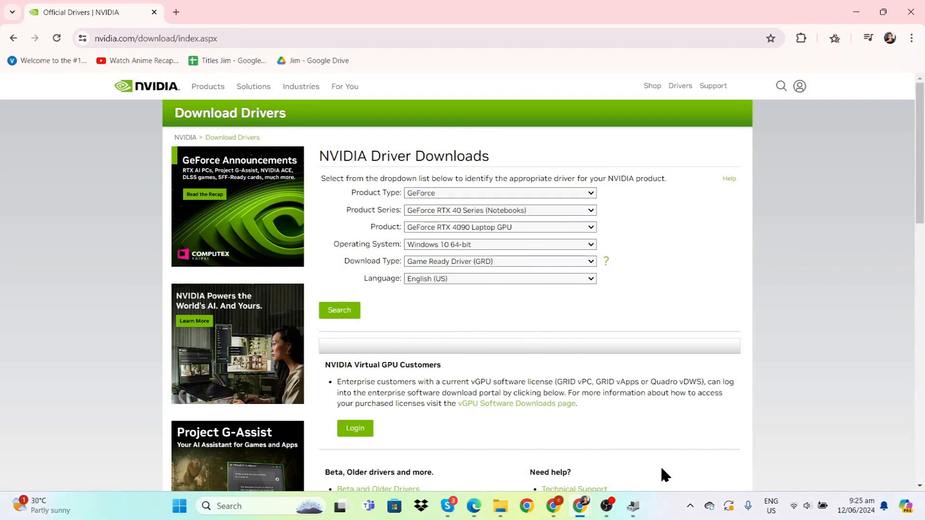